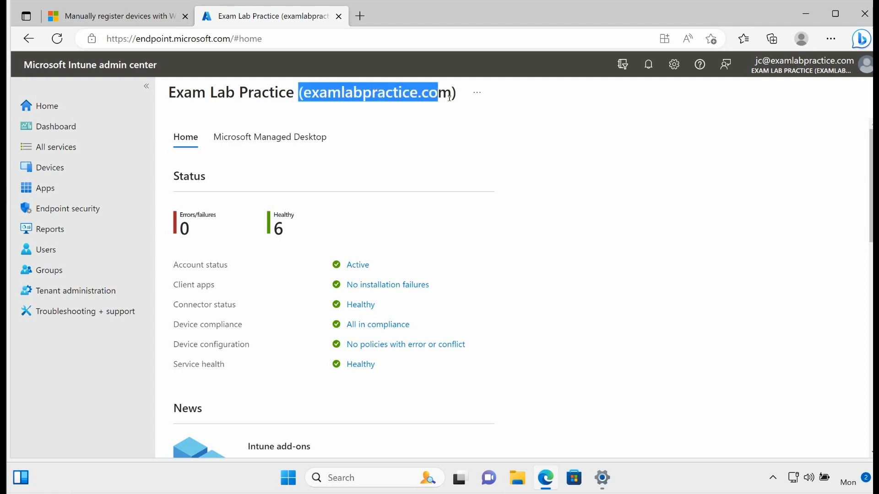
Step: Navigate Devices > Enroll devices > Windows Autopilot devices and start the Import from CSV
left_click(544, 238)
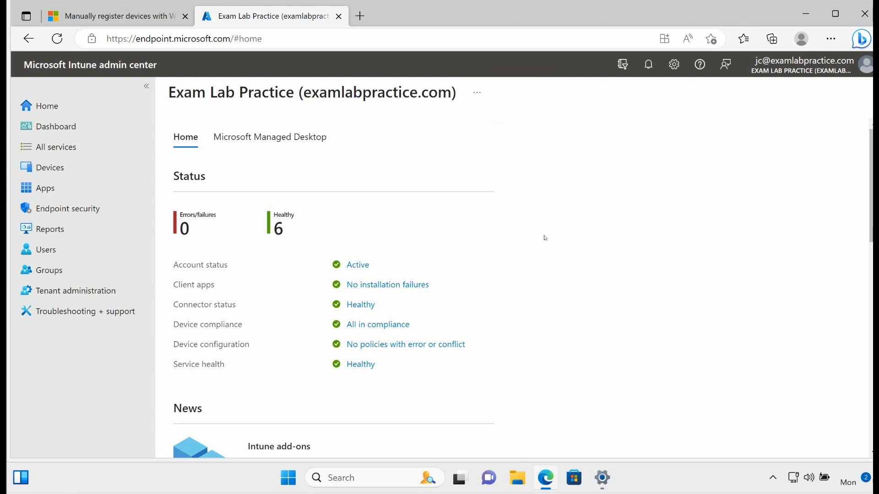
mouse_move(543, 320)
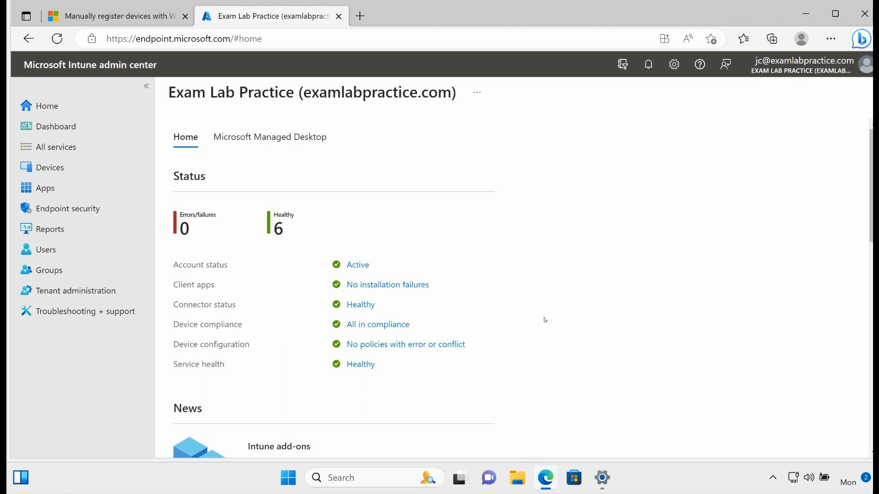
mouse_move(549, 357)
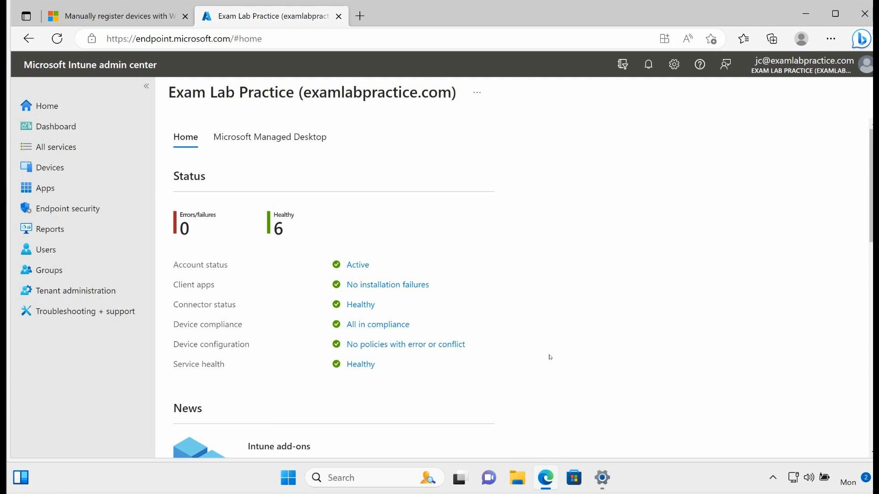
mouse_move(546, 350)
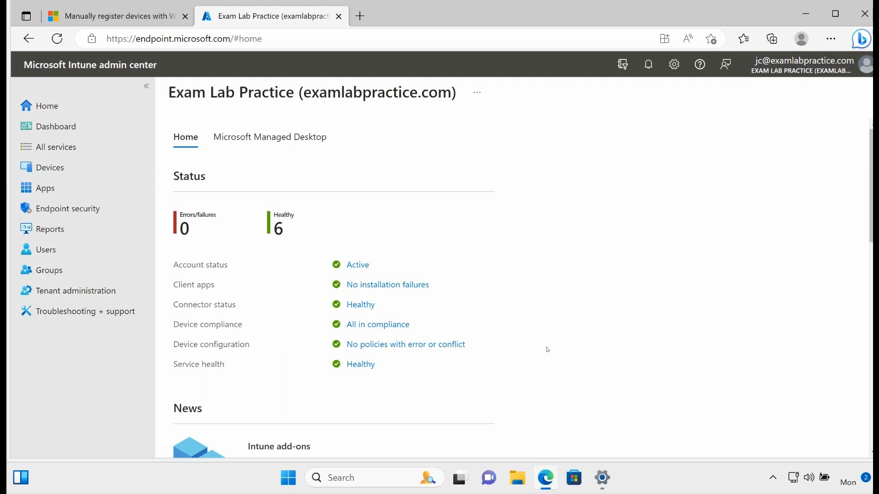
mouse_move(565, 359)
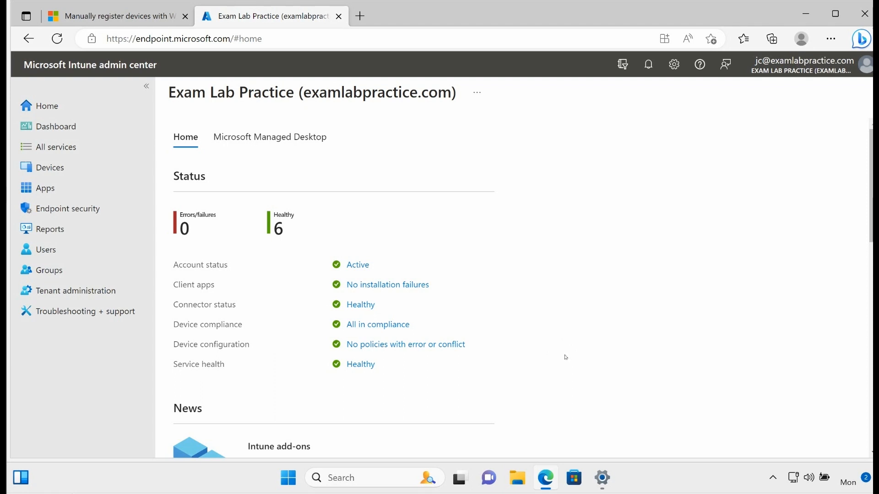
mouse_move(524, 356)
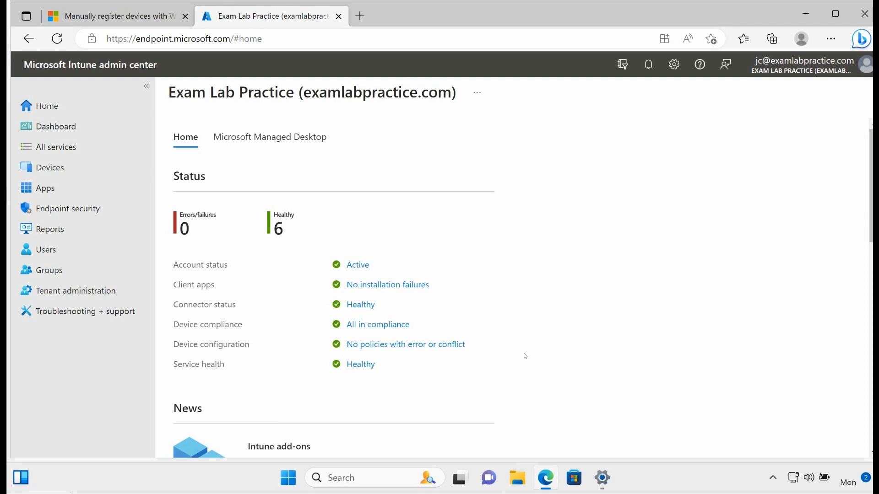
mouse_move(547, 334)
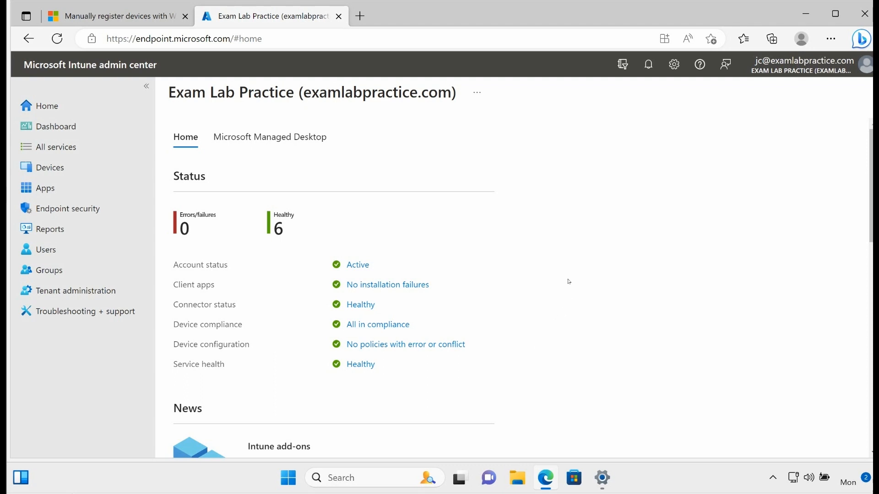
mouse_move(551, 210)
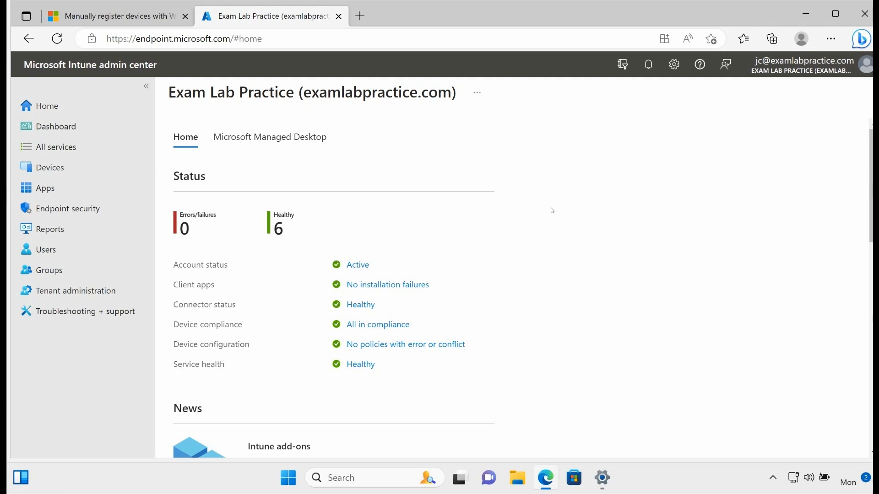
mouse_move(562, 221)
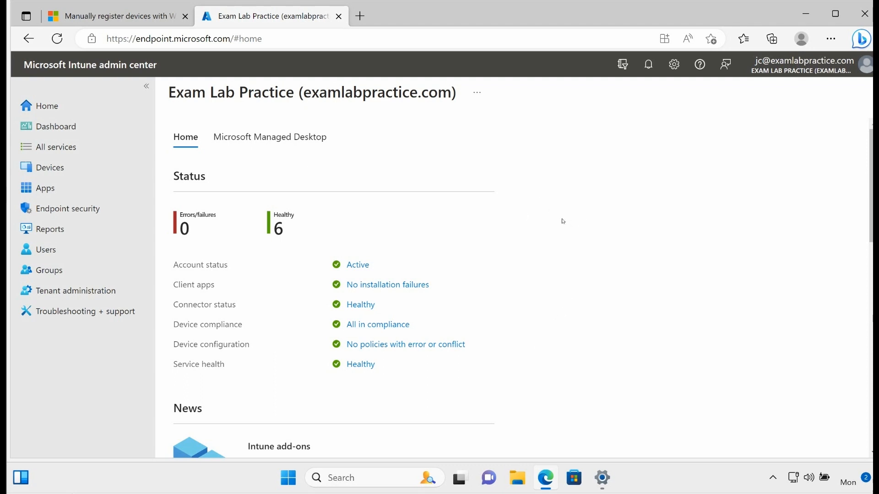
mouse_move(554, 217)
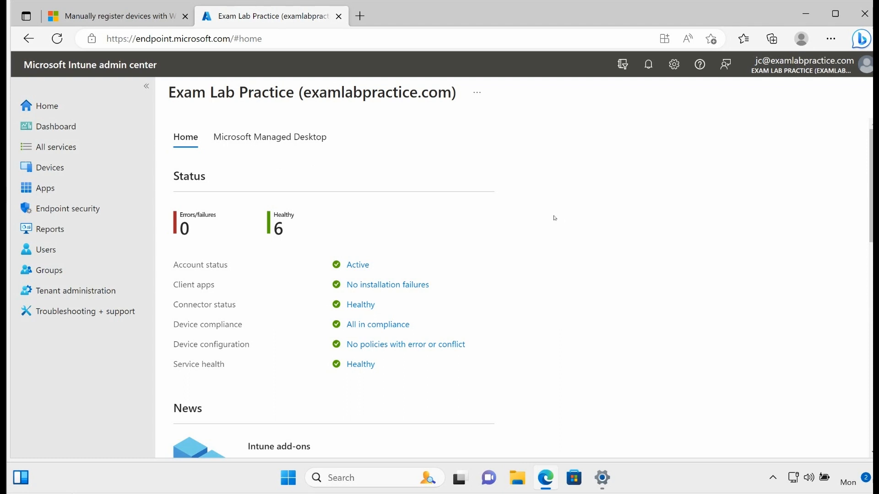
mouse_move(516, 199)
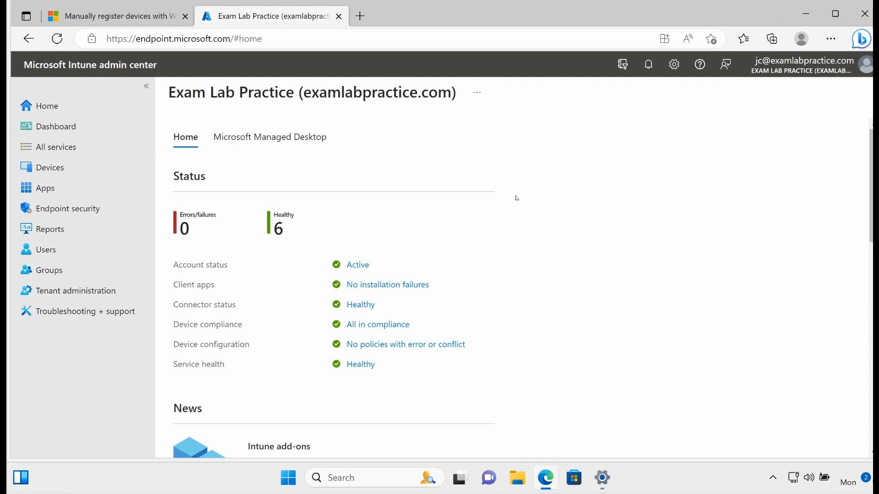
mouse_move(505, 179)
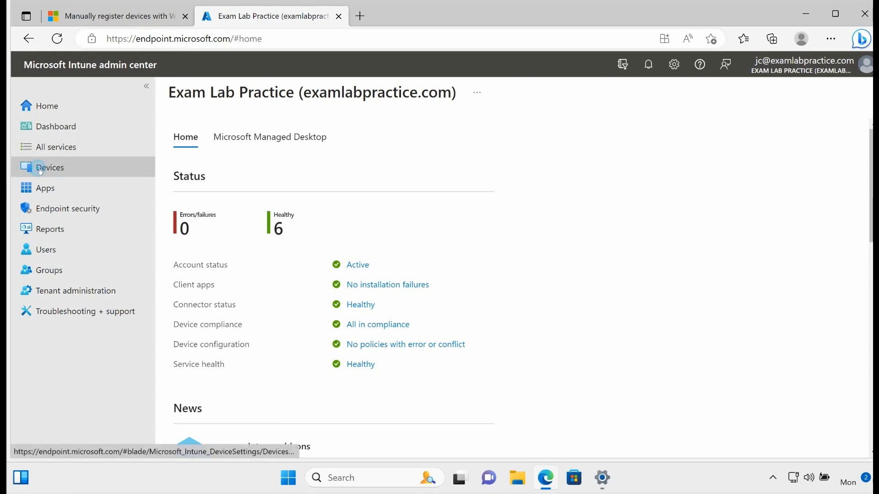
left_click(50, 167)
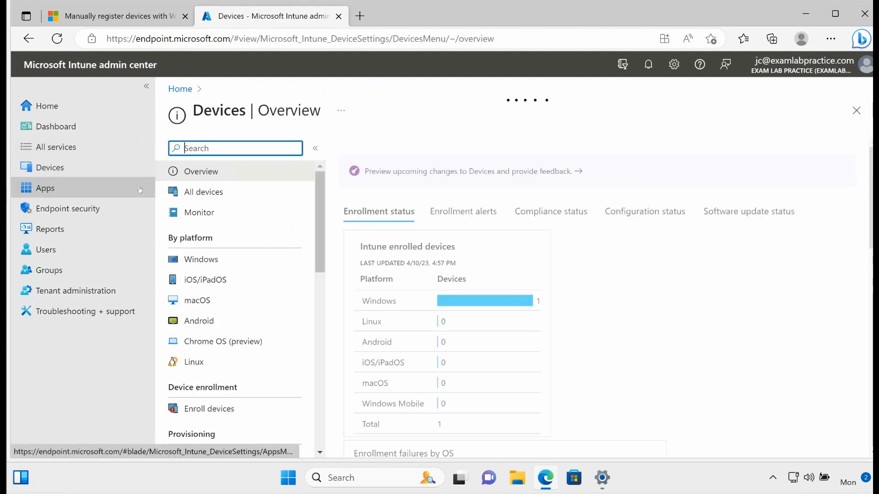
scroll("down", 3)
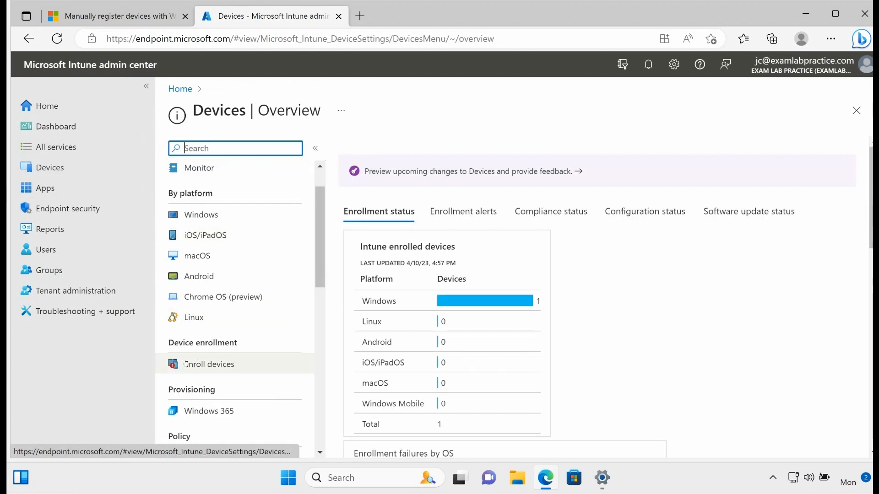
left_click(209, 363)
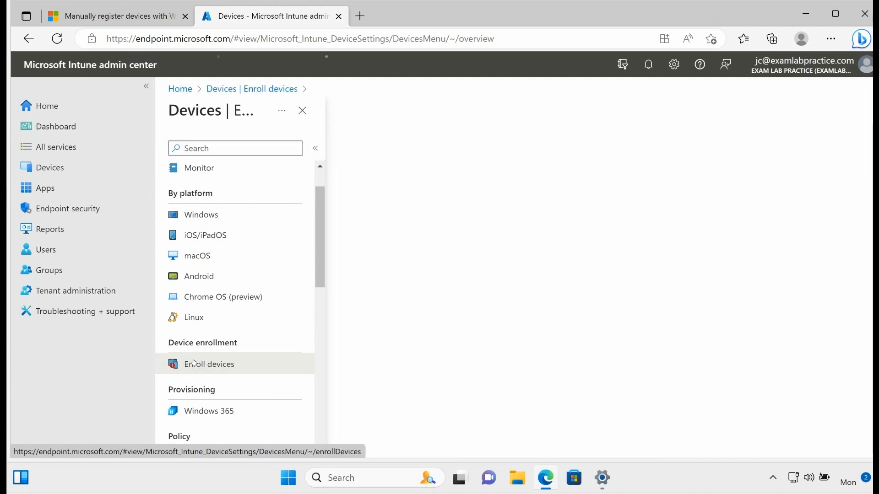
left_click(209, 364)
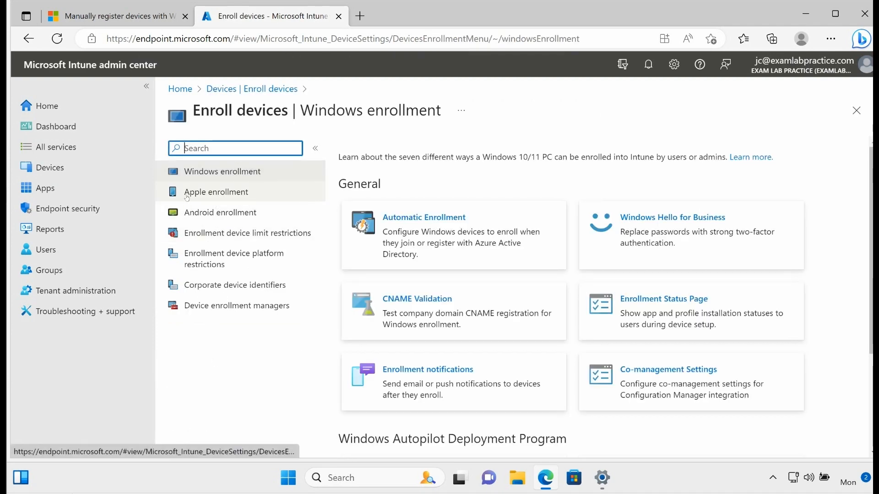
scroll("down", 3)
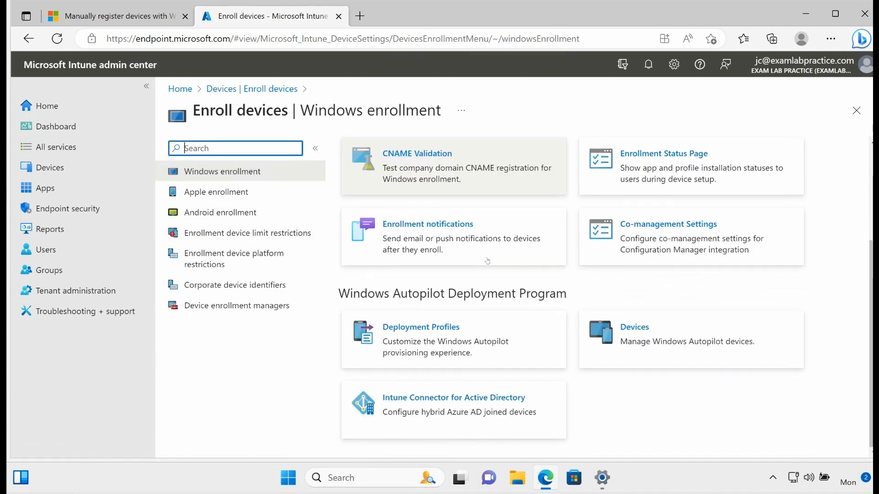
double_click(390, 293)
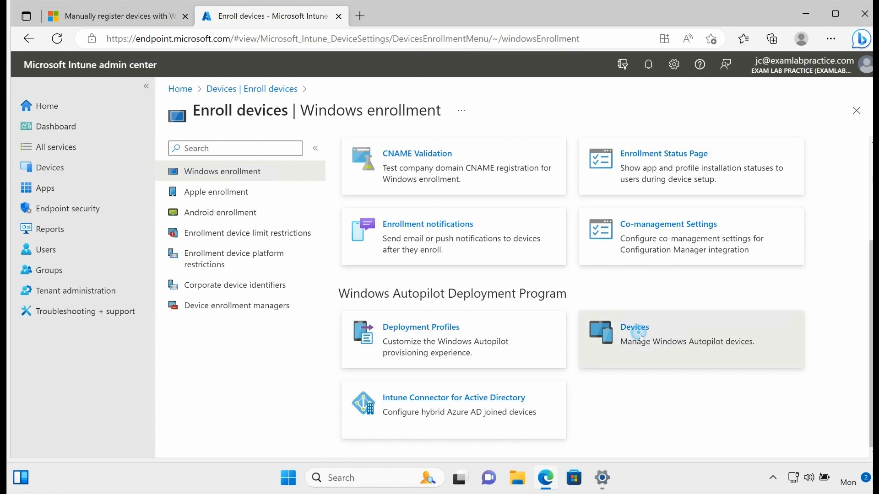
left_click(634, 327)
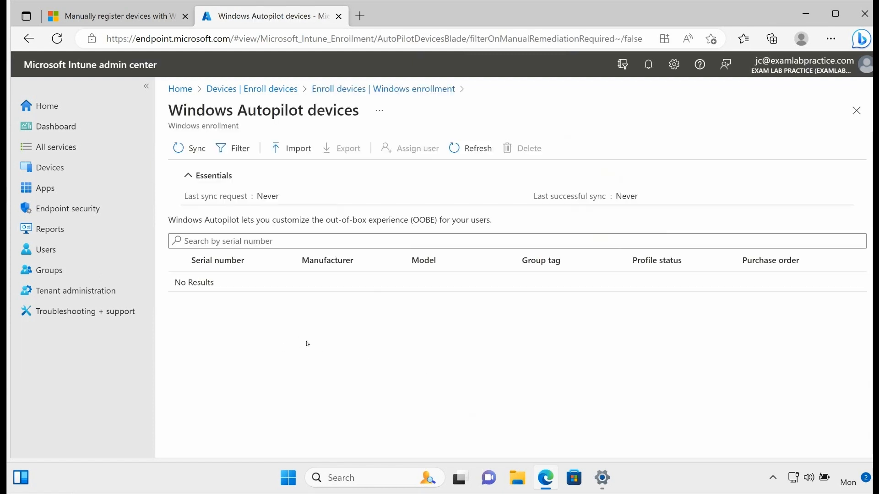
left_click(297, 147)
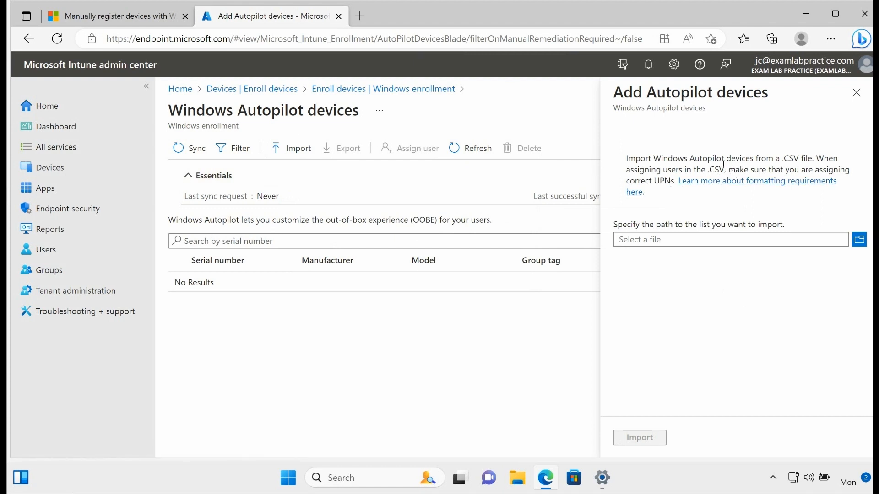
mouse_move(577, 146)
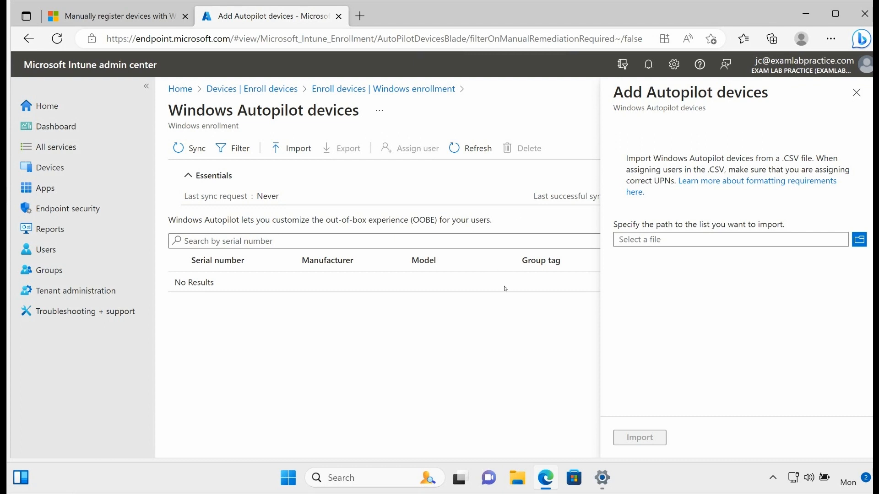
mouse_move(522, 297)
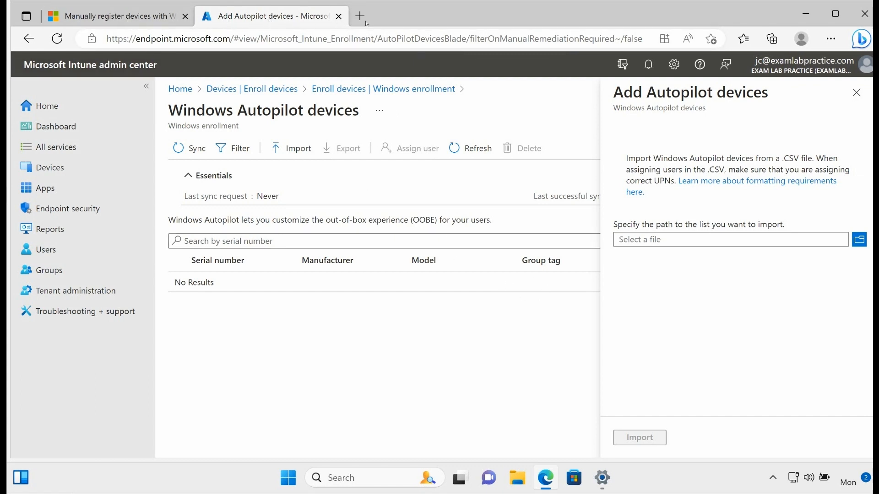
mouse_move(360, 15)
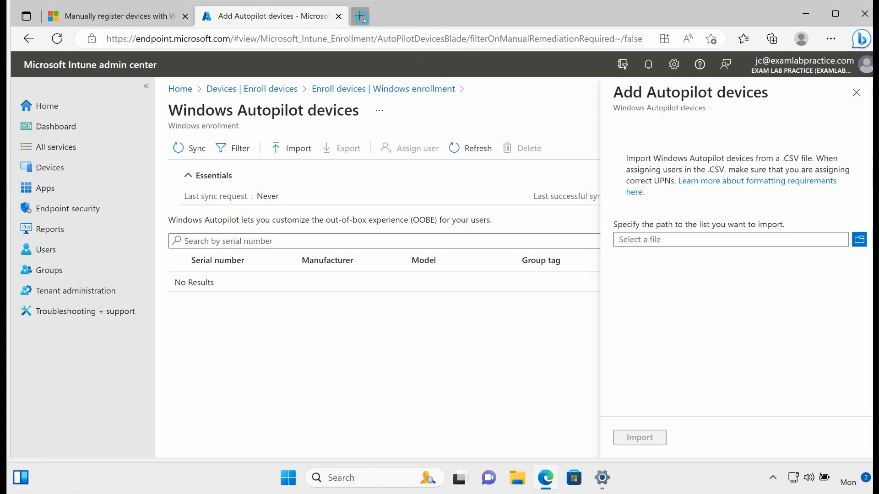
Step: Search Google for get-windowsautopilotinfo and open 'Manually register devices with Windows Autopilot'
left_click(360, 16)
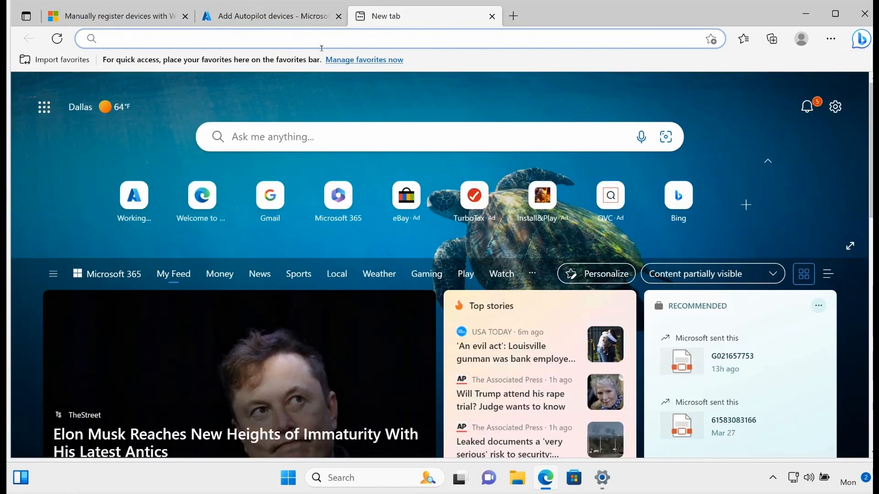
type("google.com")
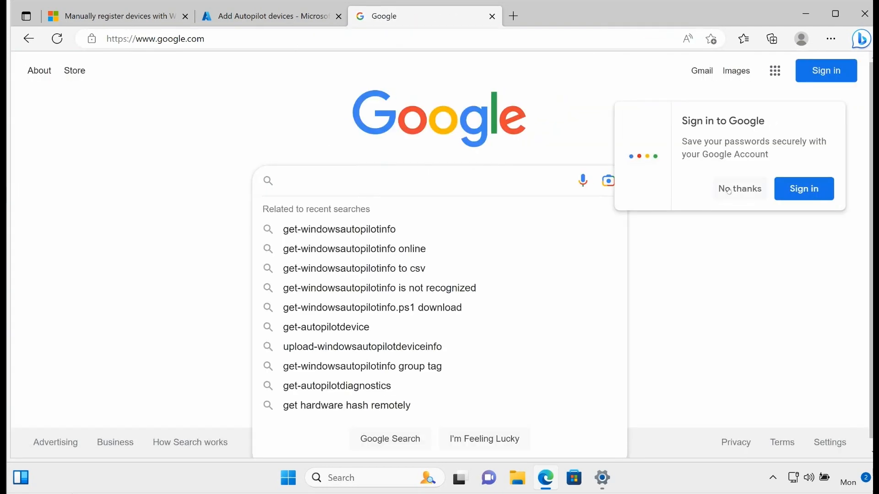
left_click(739, 189)
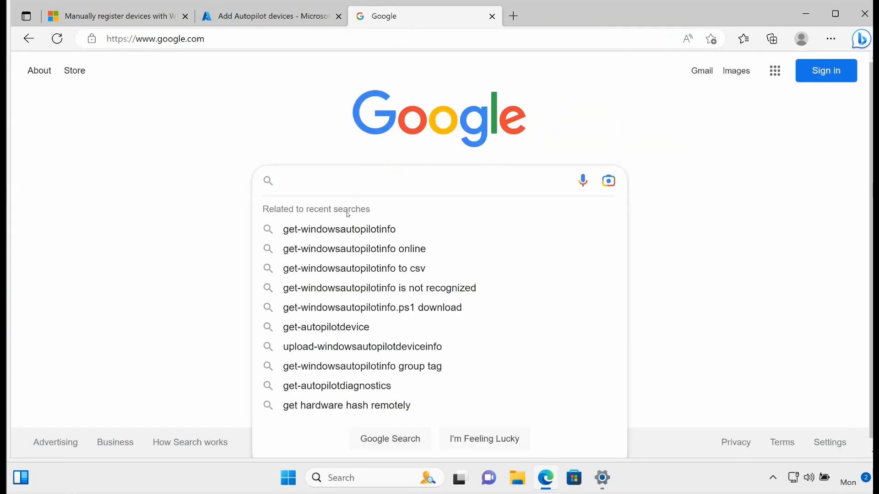
mouse_move(338, 229)
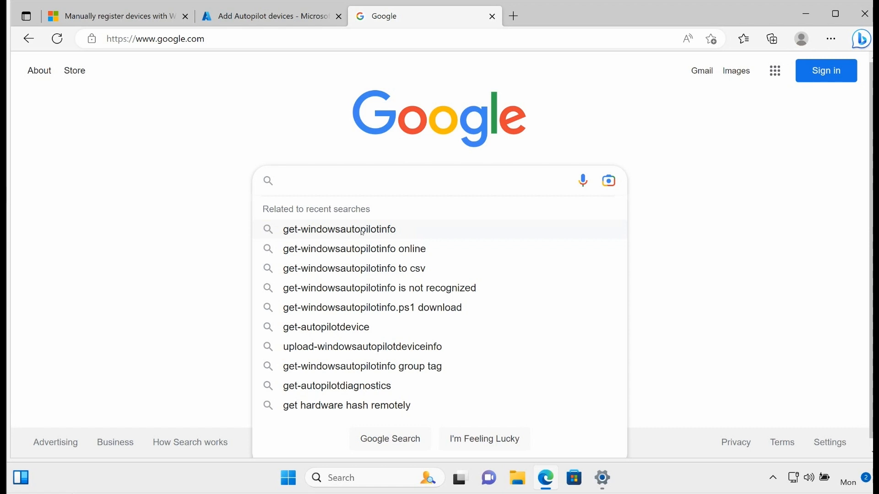
left_click(339, 229)
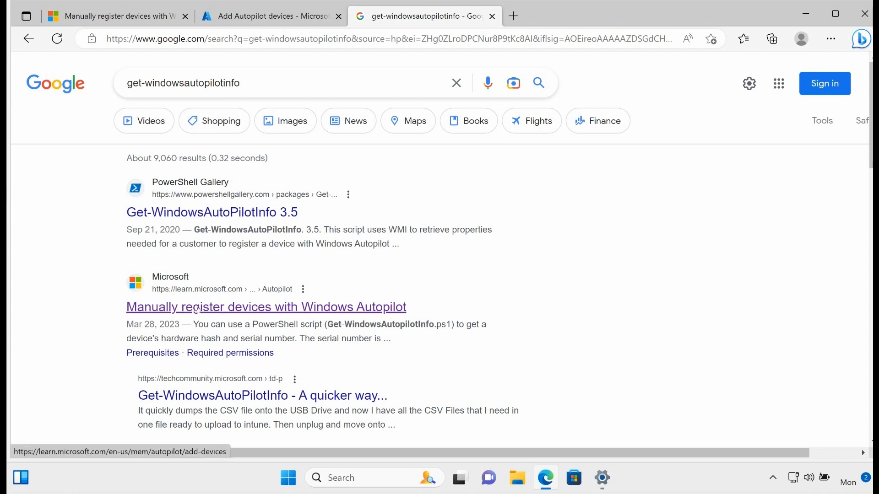
left_click(265, 307)
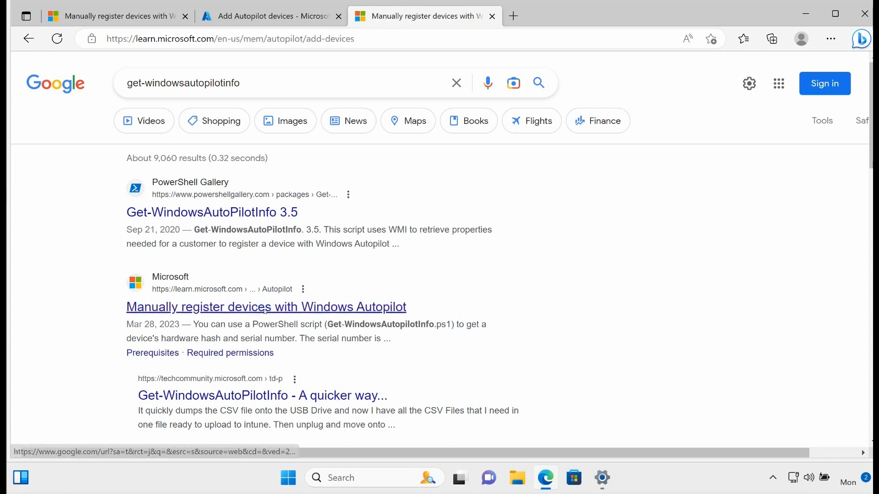
Step: Read the article's PowerShell Get-WindowsAutopilotInfo commands, then go back to the search results
left_click(266, 307)
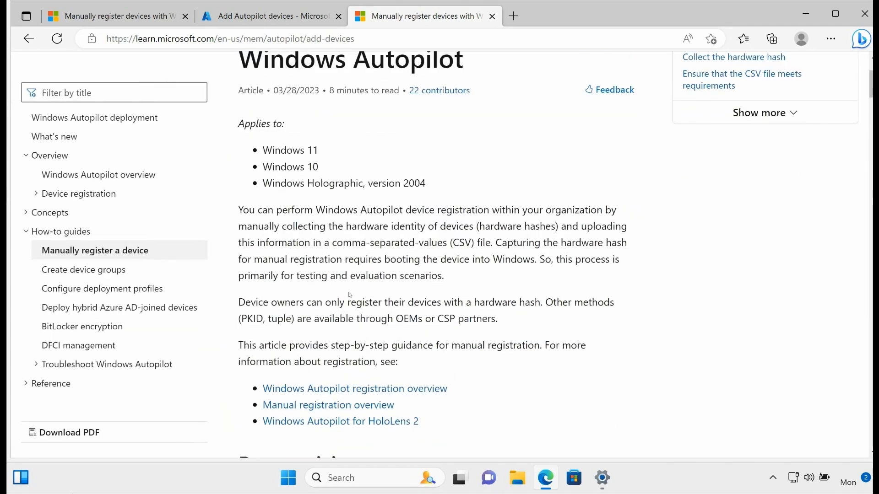
scroll("down", 3)
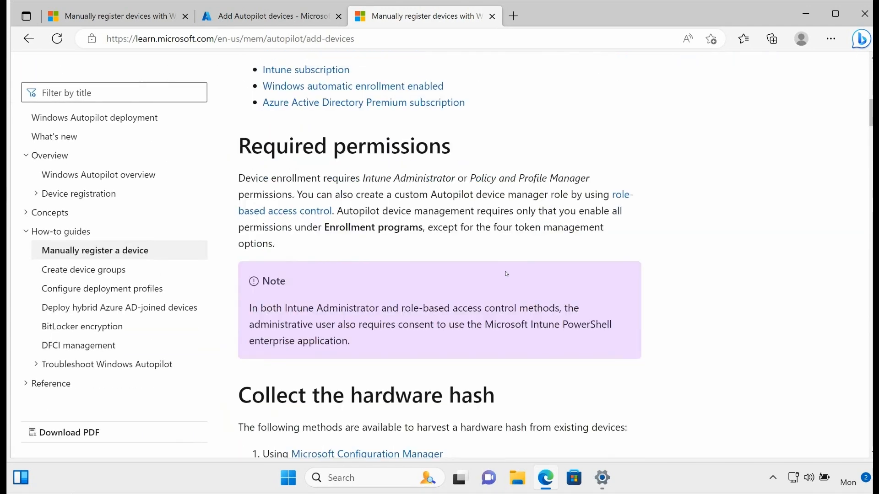
scroll("down", 3)
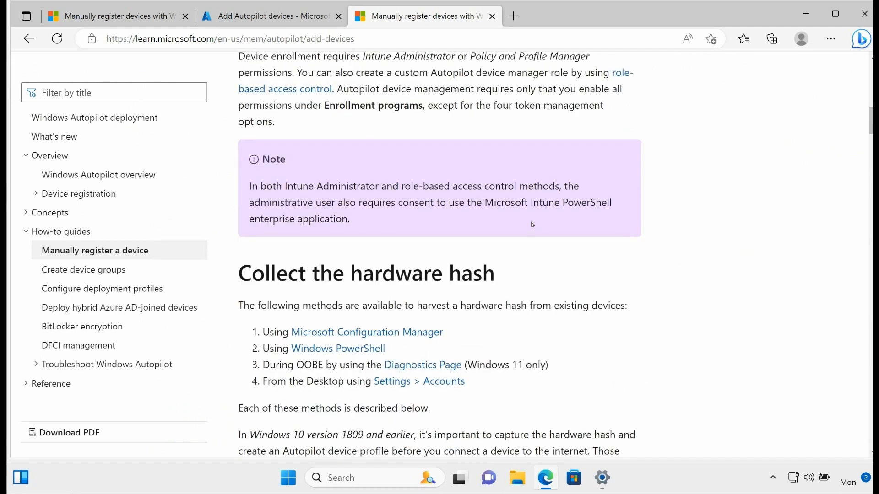
scroll("down", 3)
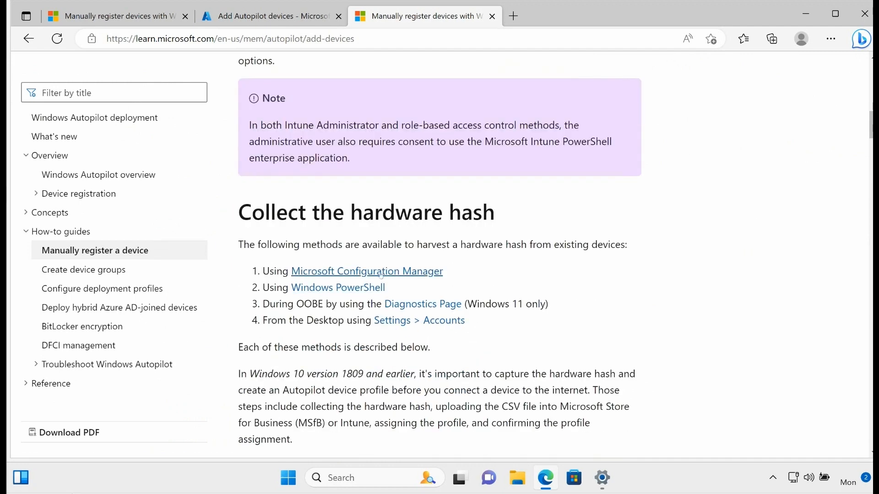
mouse_move(338, 288)
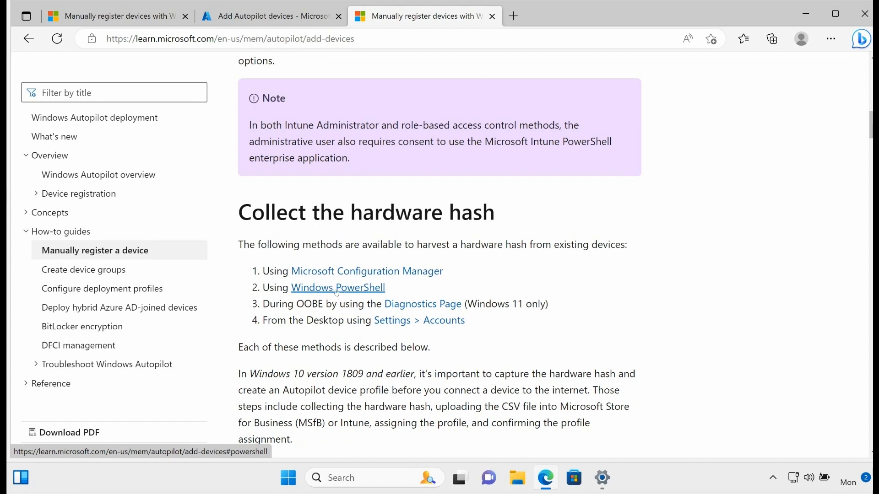
left_click(338, 287)
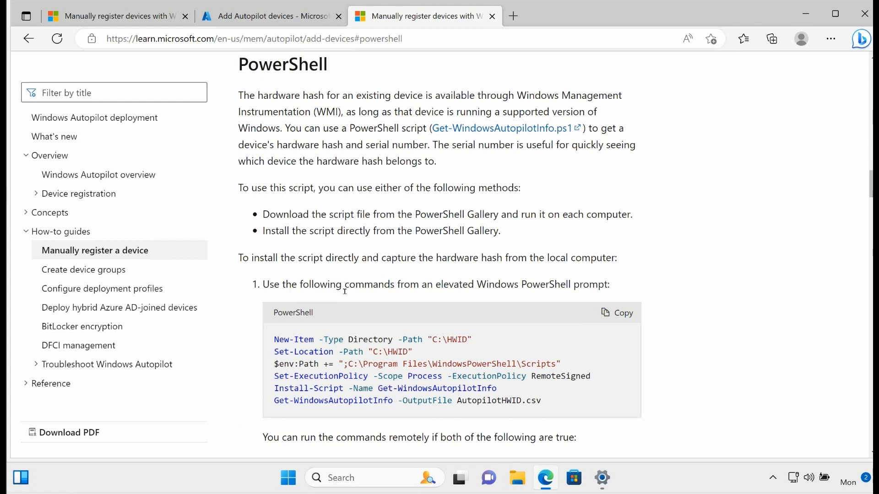
mouse_move(423, 407)
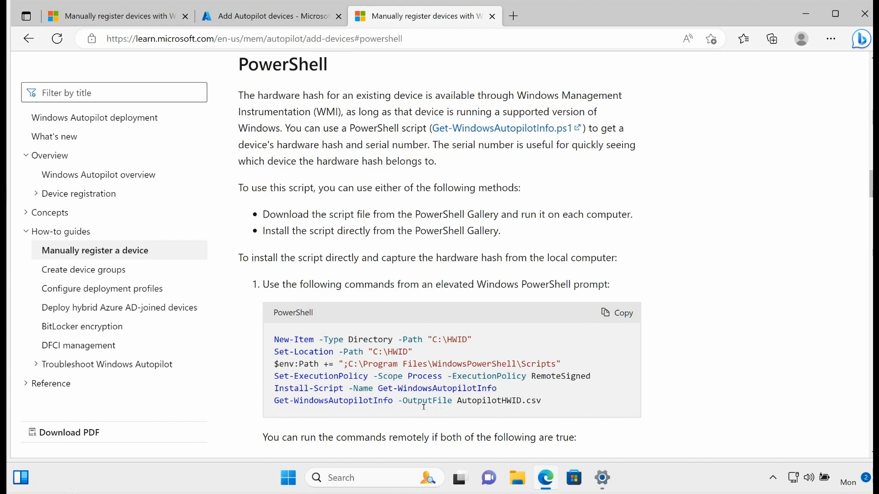
double_click(446, 388)
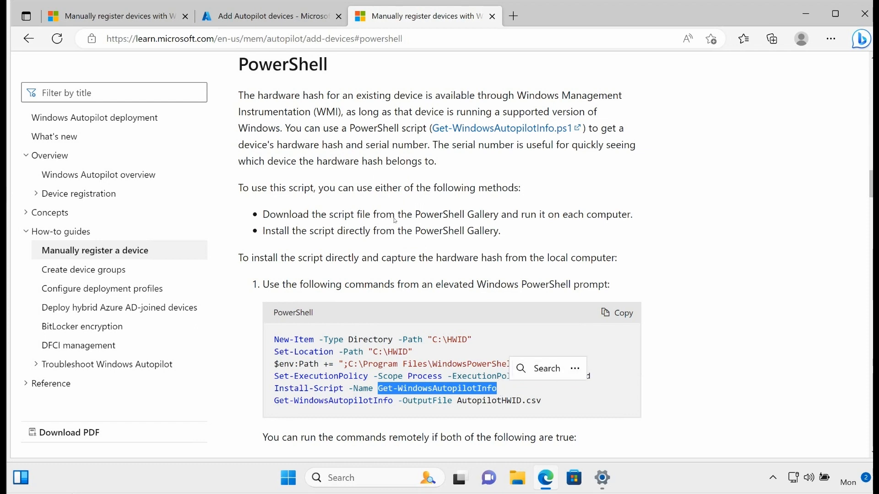
left_click(28, 38)
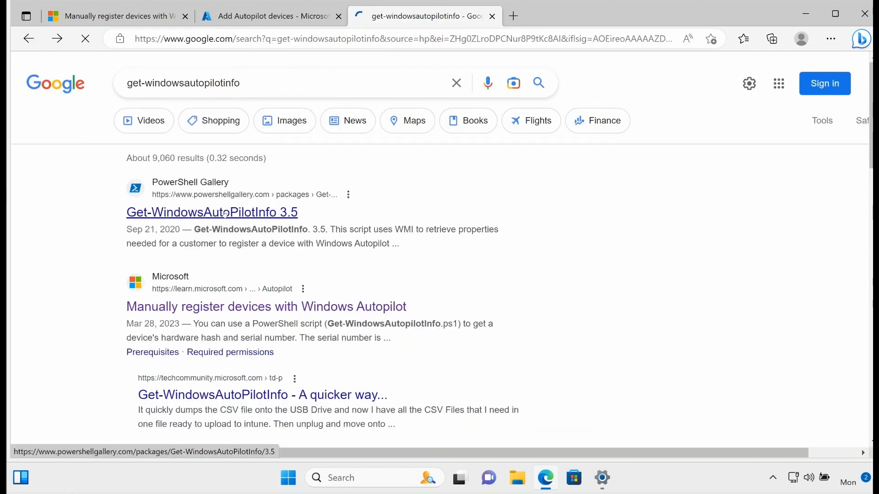
Step: Open the PowerShell Gallery Get-WindowsAutoPilotInfo 3.5 page showing its Install-Script command
left_click(212, 212)
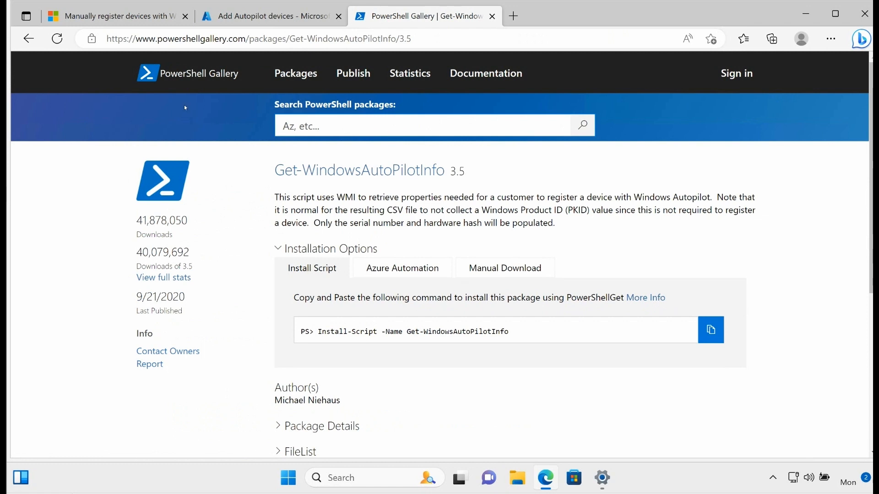
mouse_move(495, 340)
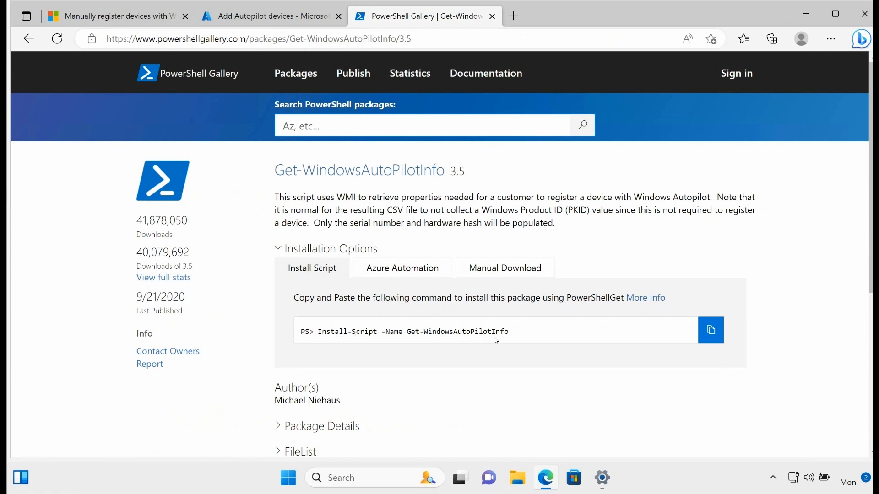
mouse_move(509, 337)
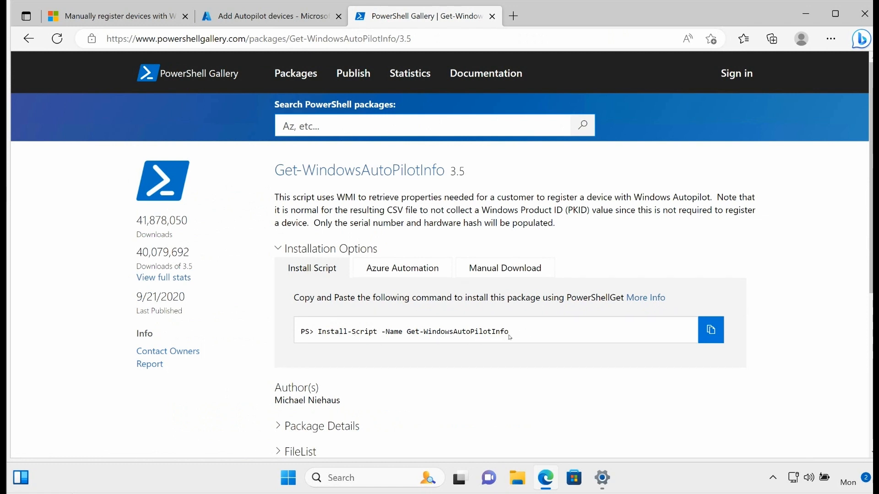
mouse_move(426, 322)
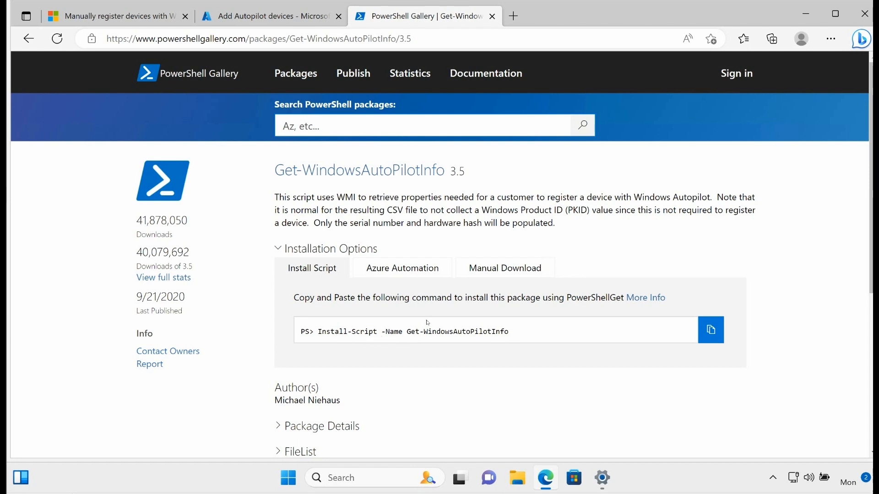
mouse_move(381, 397)
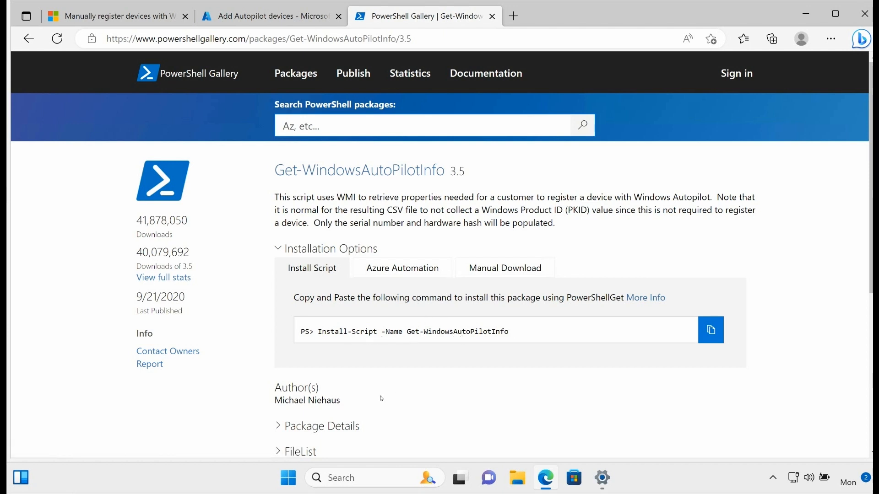
mouse_move(288, 478)
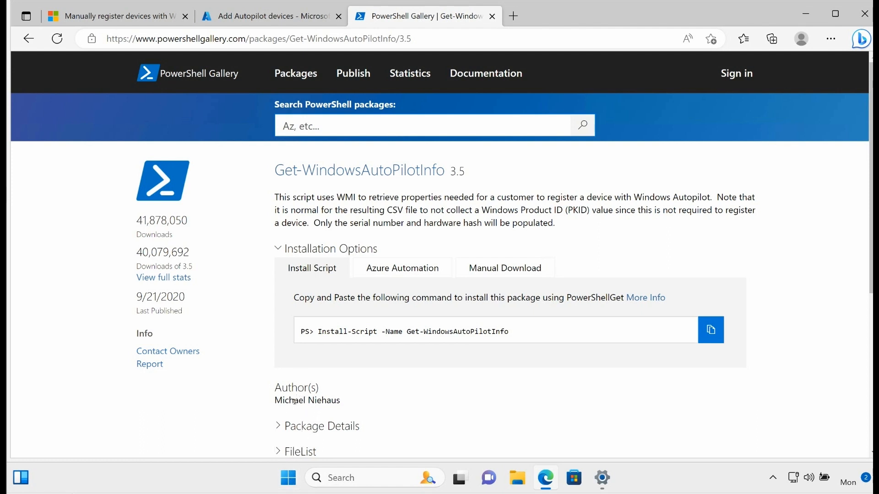
mouse_move(454, 343)
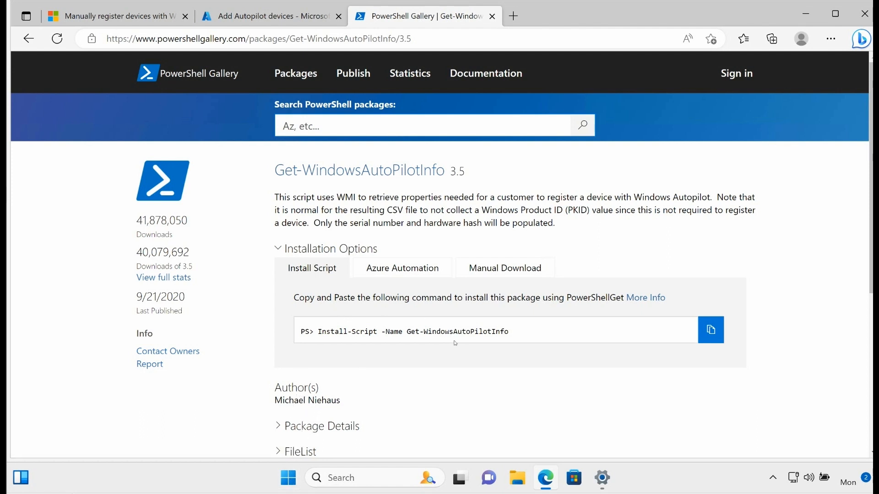
mouse_move(417, 411)
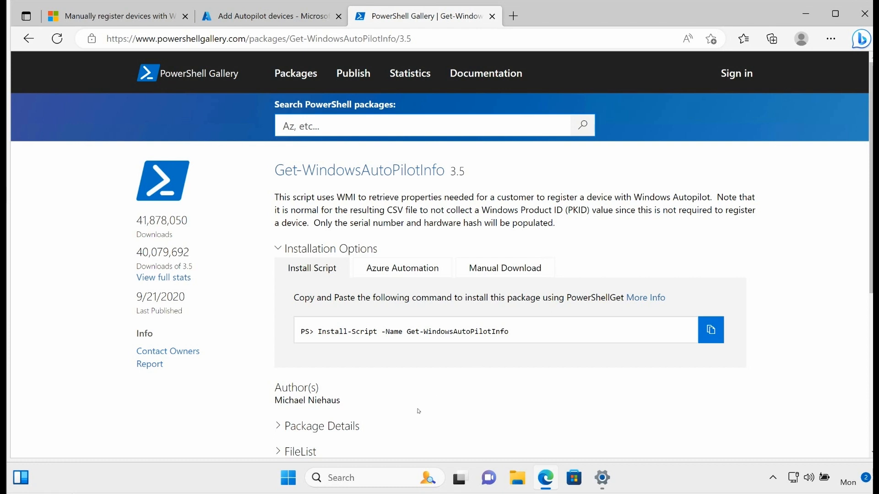
mouse_move(405, 420)
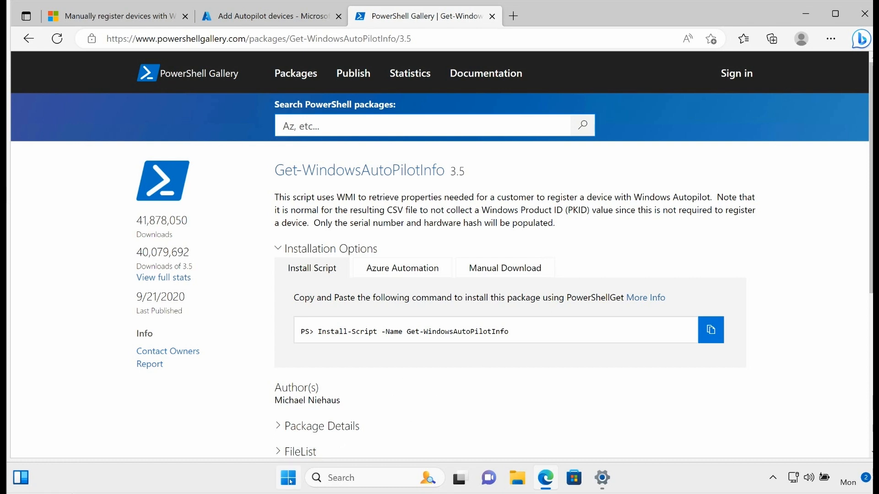
right_click(287, 477)
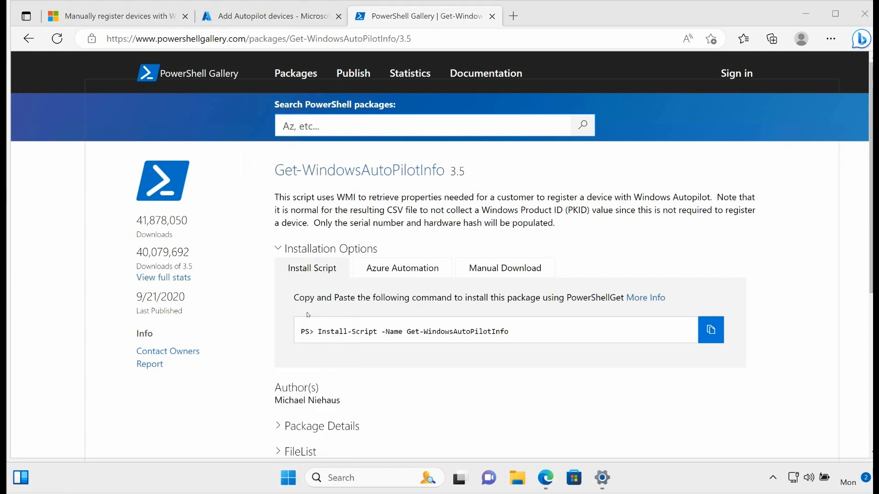
Step: In an elevated PowerShell, run Get-ExecutionPolicy and see it reports Restricted
left_click(615, 477)
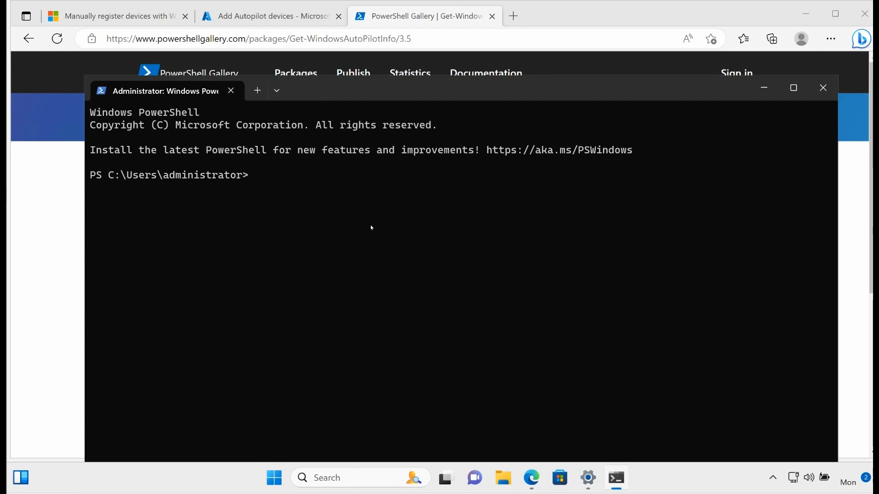
mouse_move(407, 240)
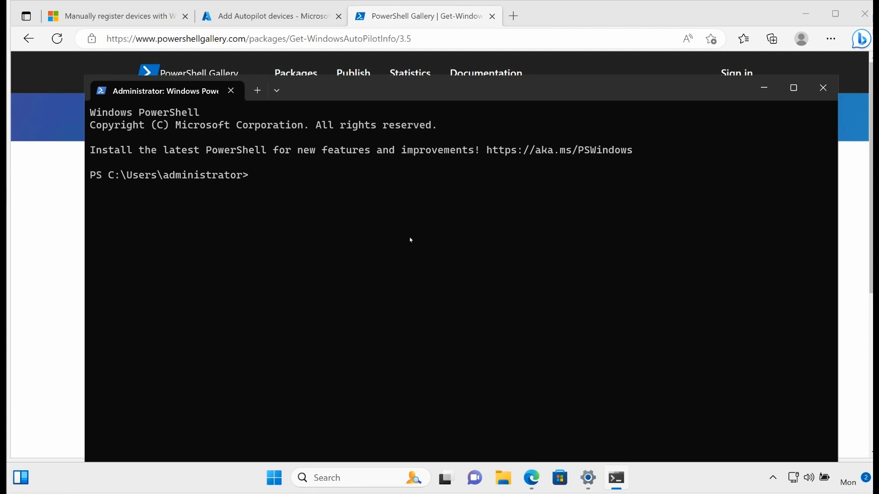
type("get-exe")
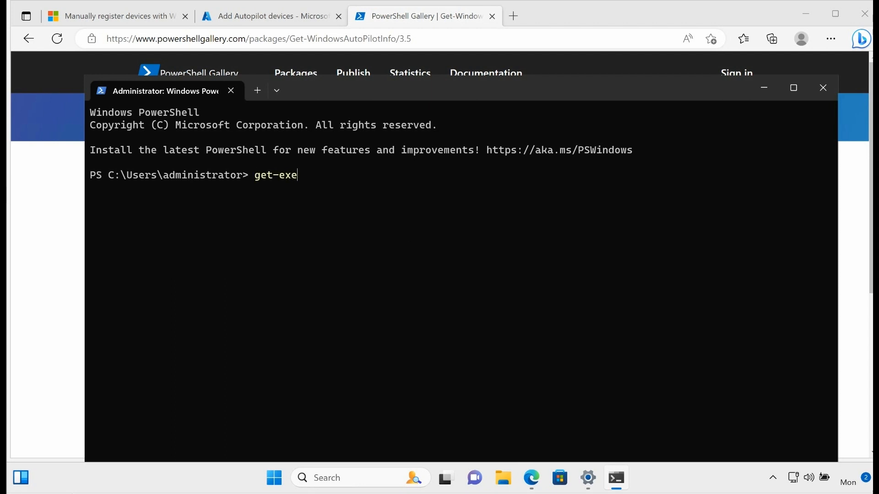
type("c")
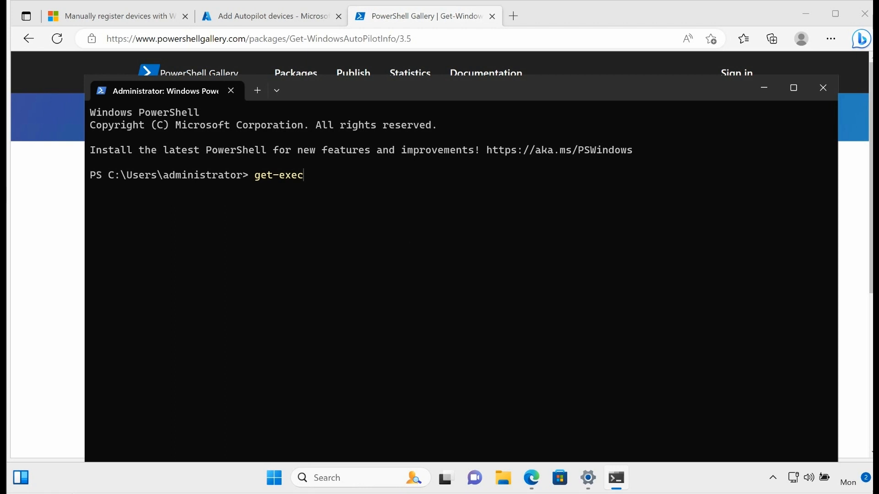
type("Get-ExecutionPolicyu")
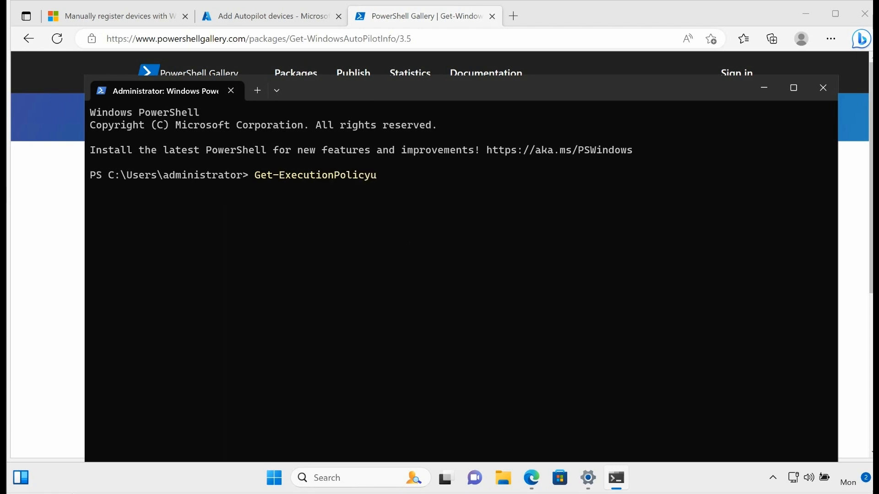
key("Return")
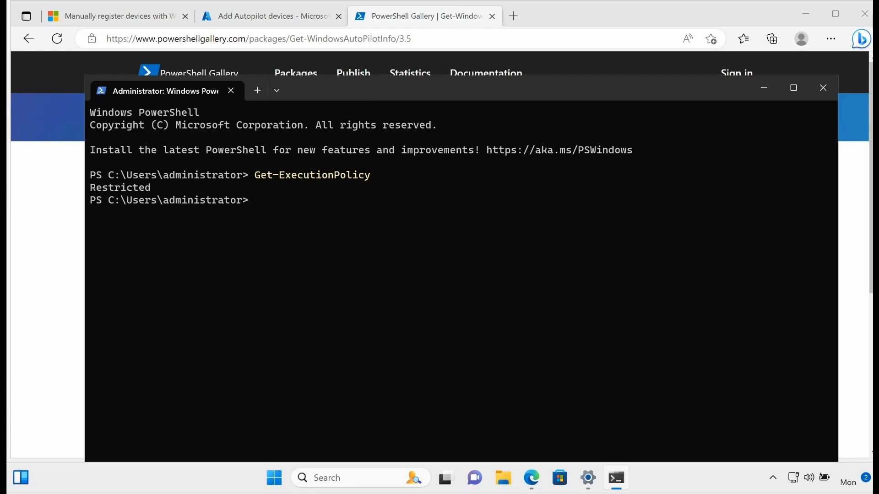
double_click(120, 187)
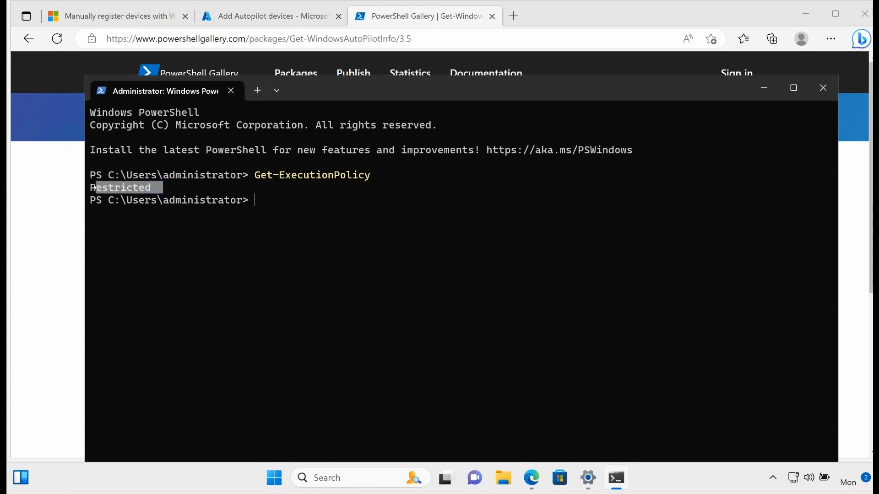
left_click(318, 270)
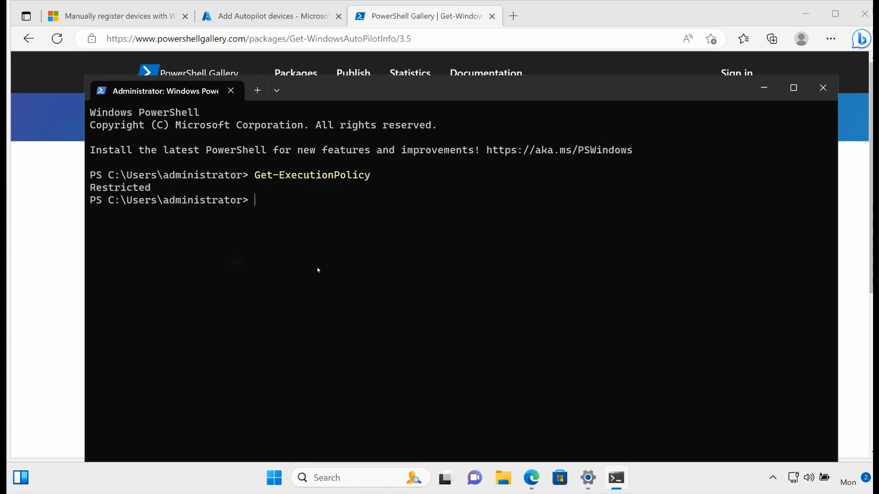
mouse_move(341, 228)
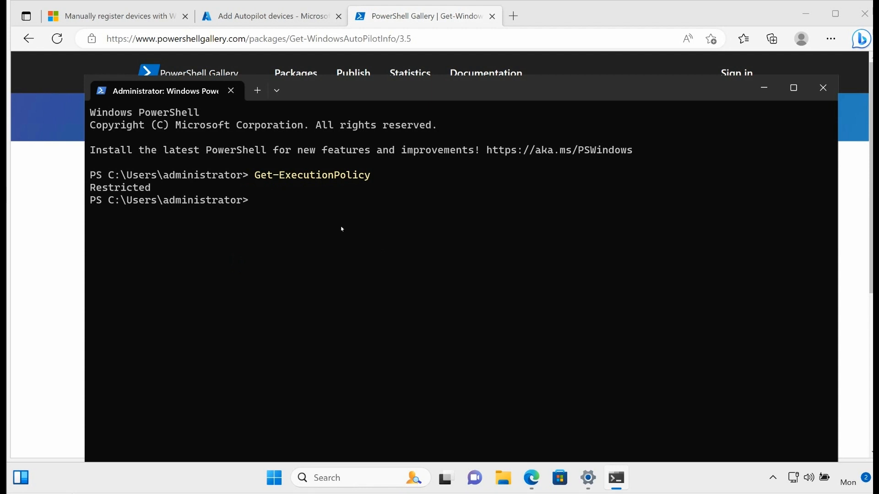
mouse_move(418, 242)
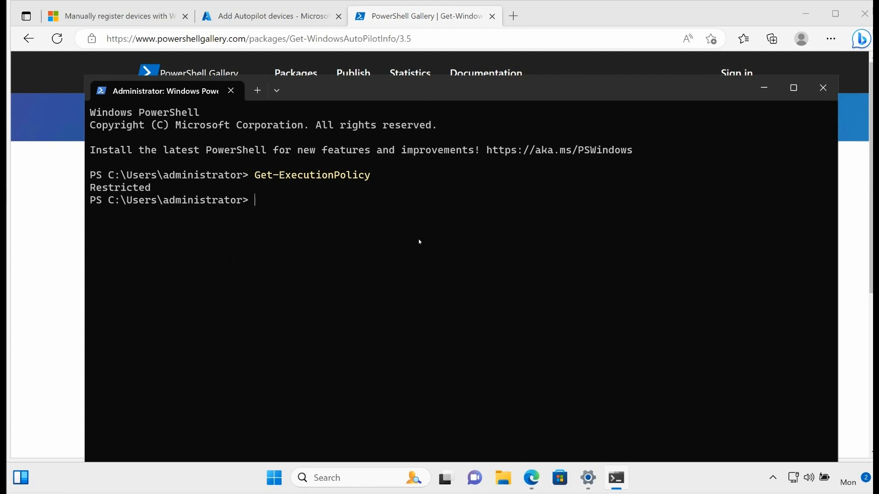
Step: Set-ExecutionPolicy Unrestricted, verify with Get-ExecutionPolicy, and copy the gallery's Install-Script command
type("set-e")
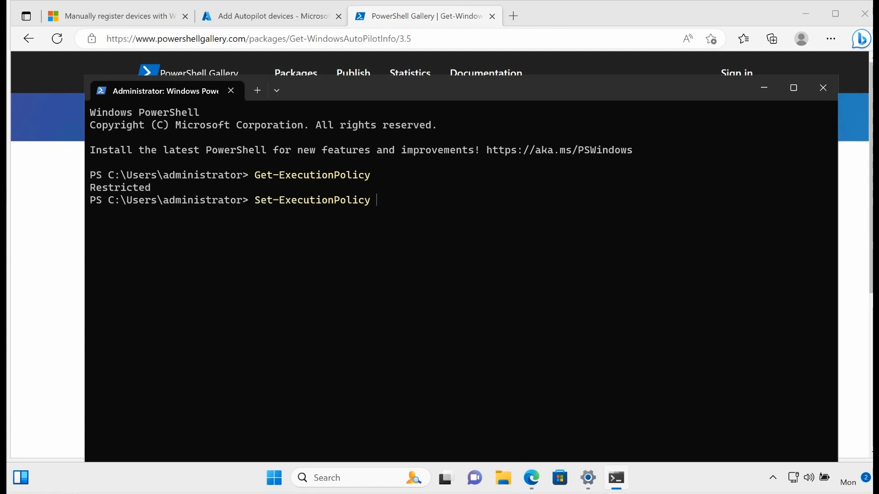
type("-ExecutionPolicy")
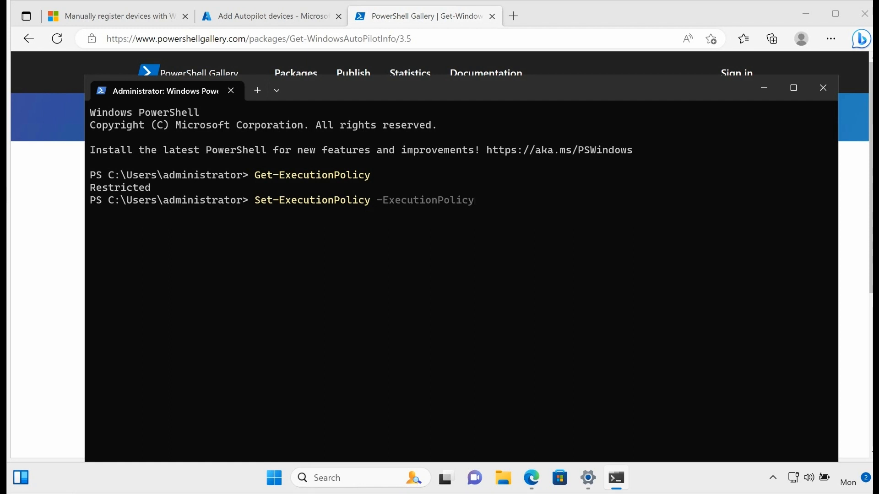
type("AllSigned")
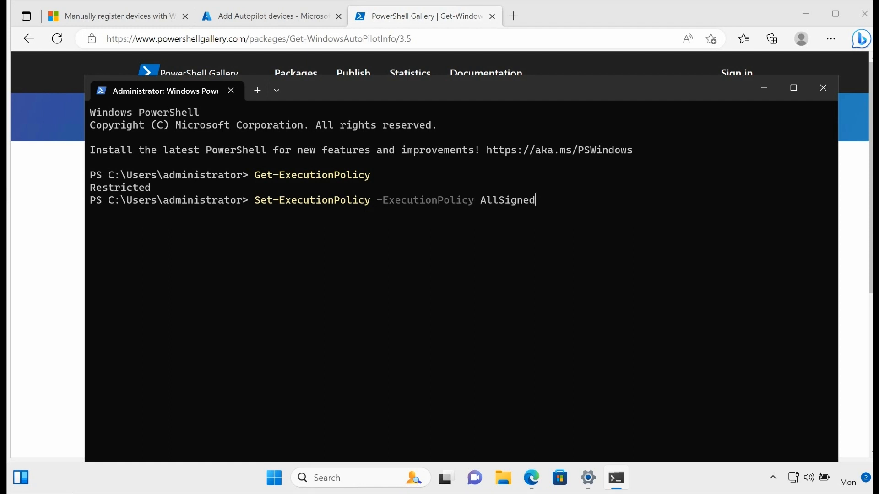
type("Undefined")
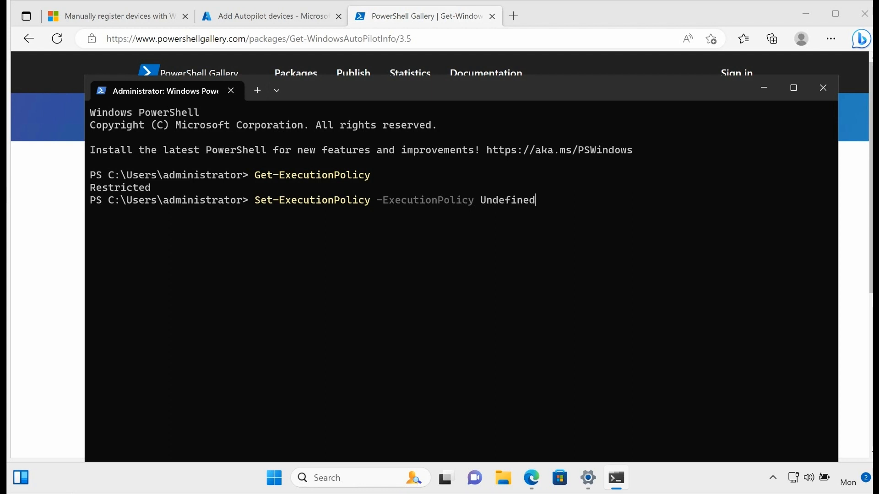
type("Unrestricted")
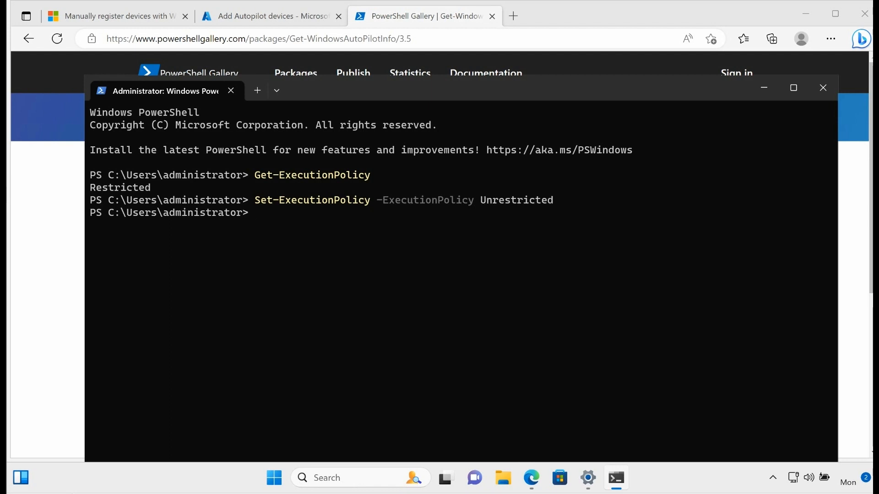
type("Get-ExecutionPolicy")
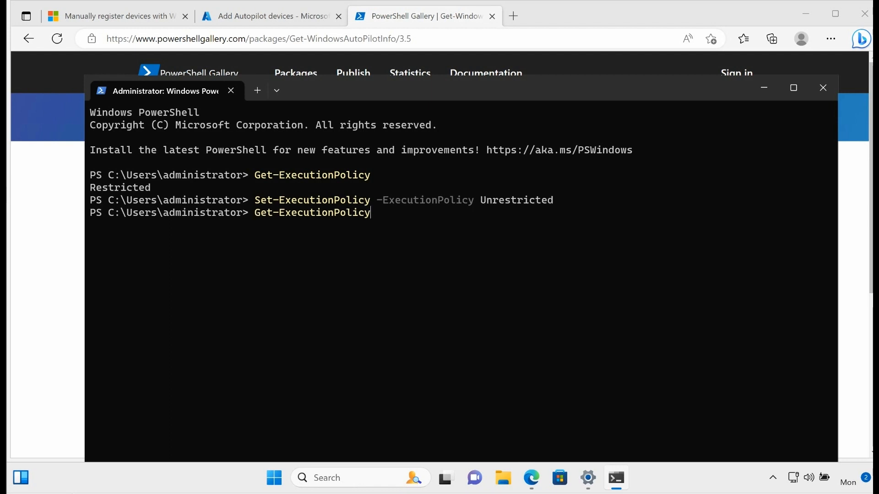
key("Return")
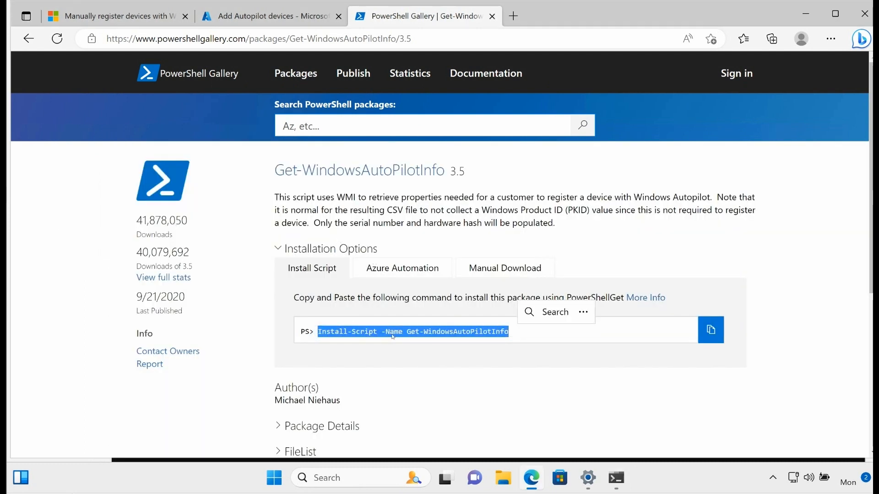
left_click(434, 337)
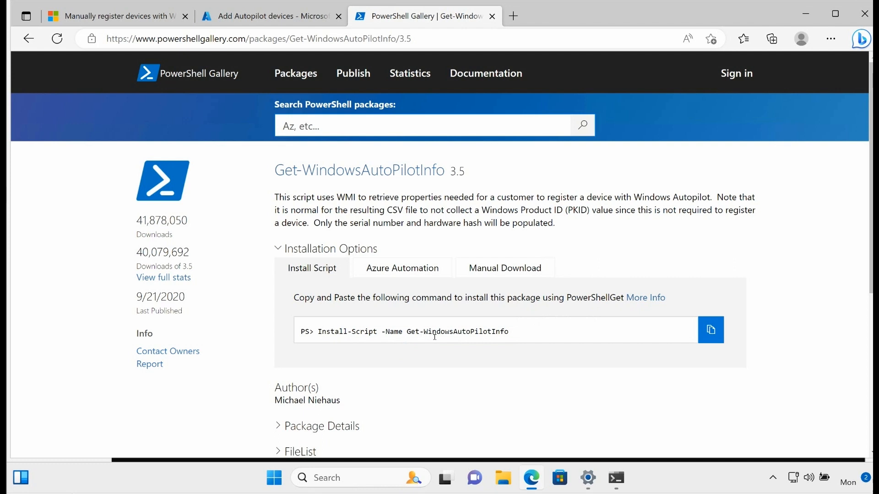
left_click(710, 330)
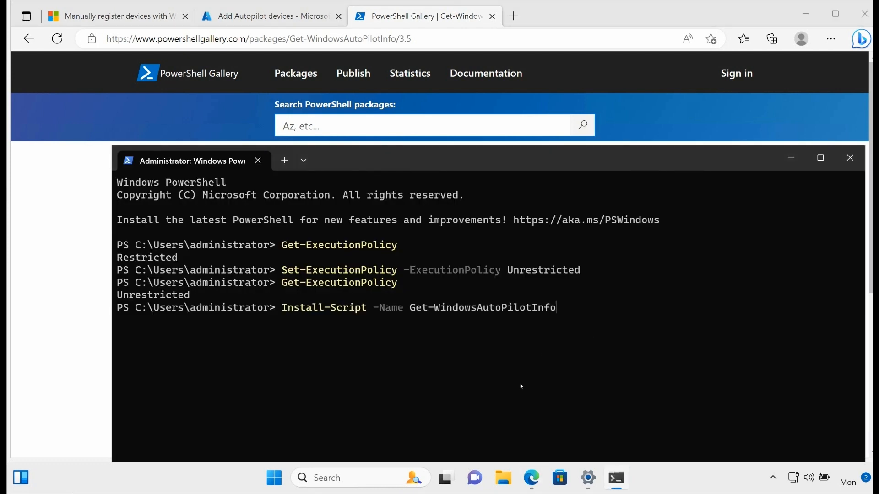
mouse_move(589, 396)
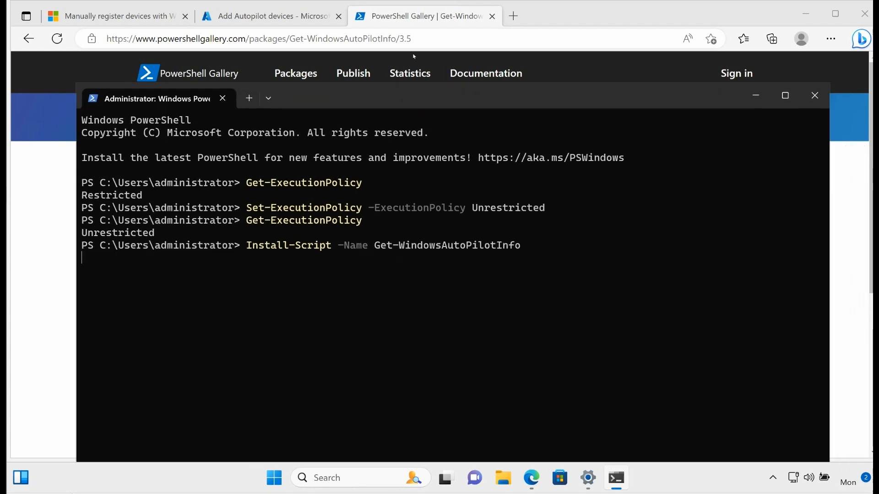
Step: Run Install-Script -Name Get-WindowsAutoPilotInfo, answering Y to the PATH and NuGet provider prompts
key("Return")
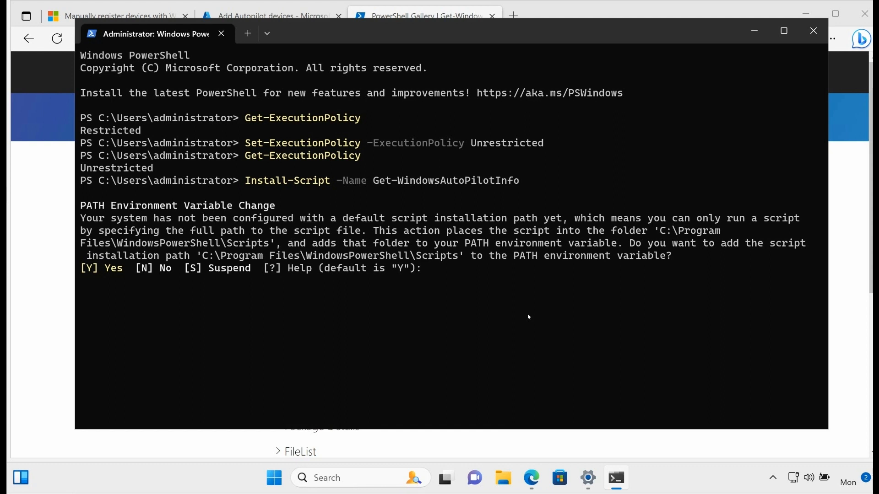
type("Y")
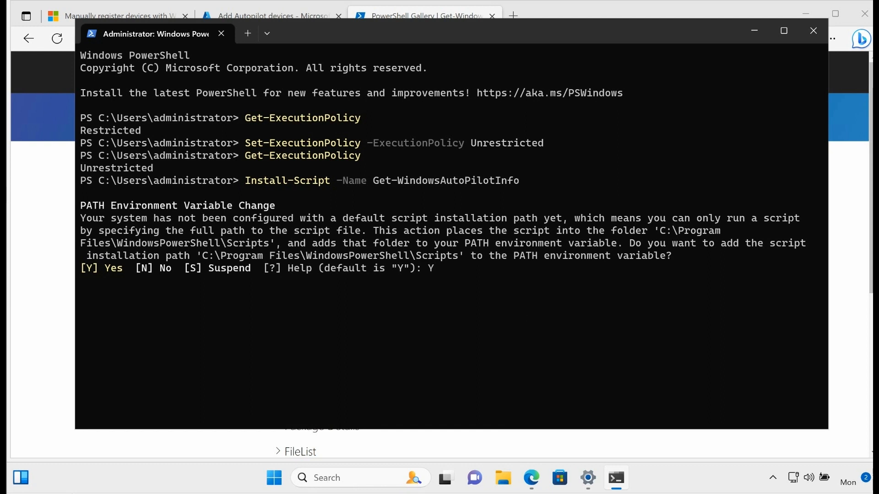
key("Return")
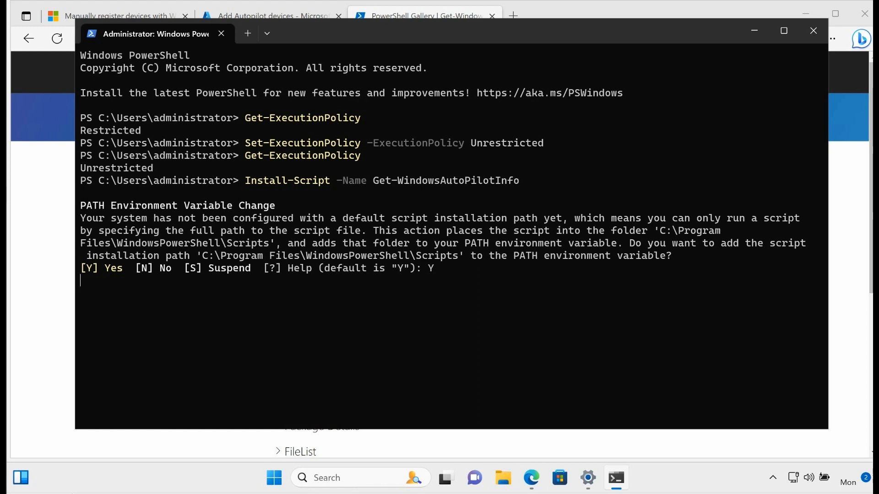
key("Return")
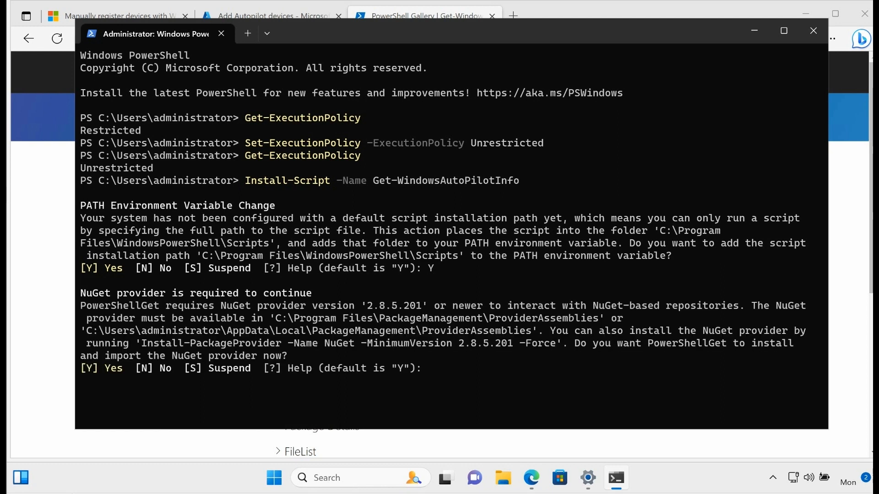
type("Y")
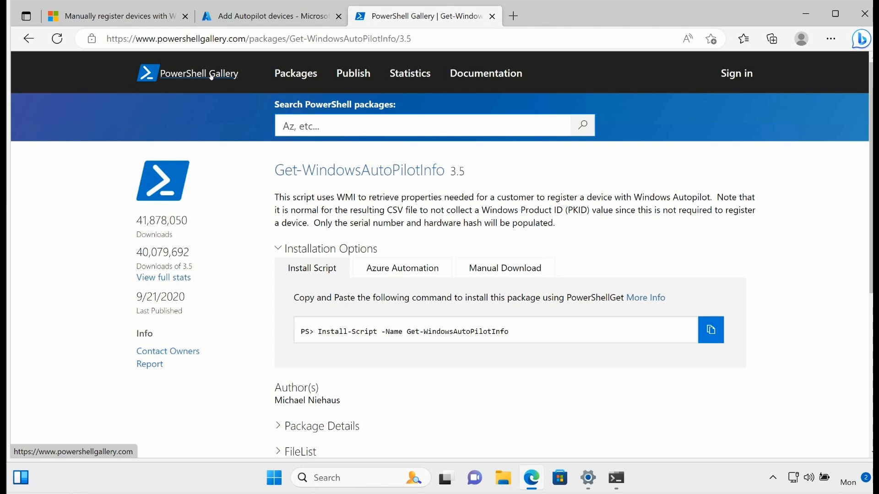
left_click(615, 477)
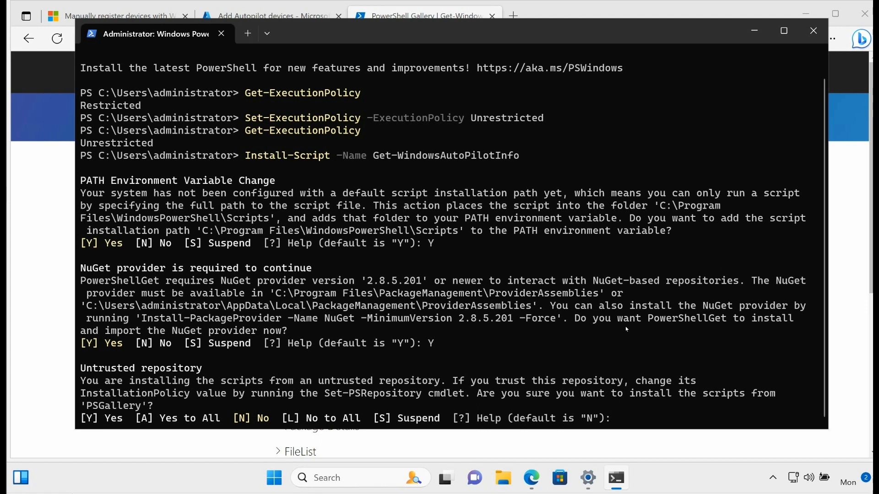
Step: Answer Y to the untrusted PSGallery prompt to finish installing, then cd\ to C:\
type("Y")
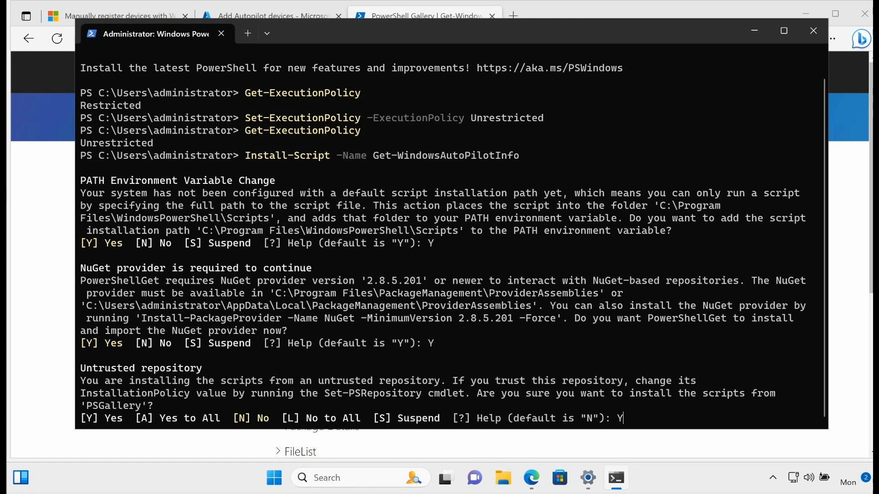
key("Return")
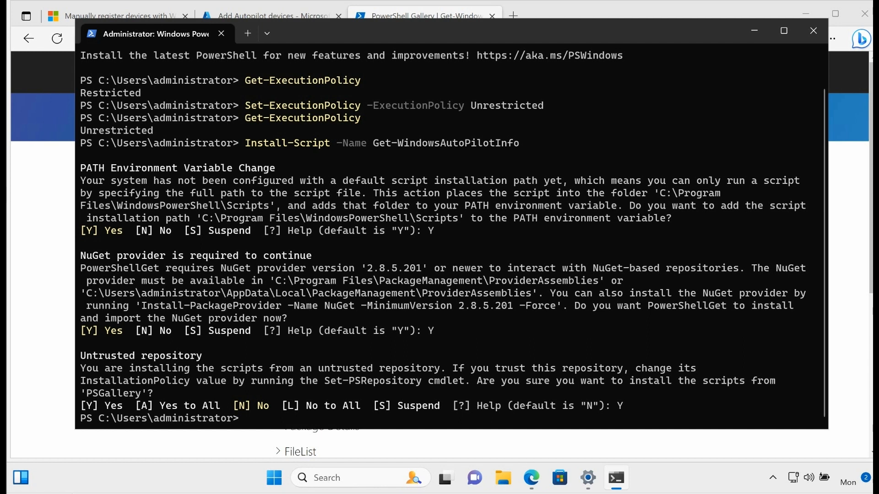
type("cd\\")
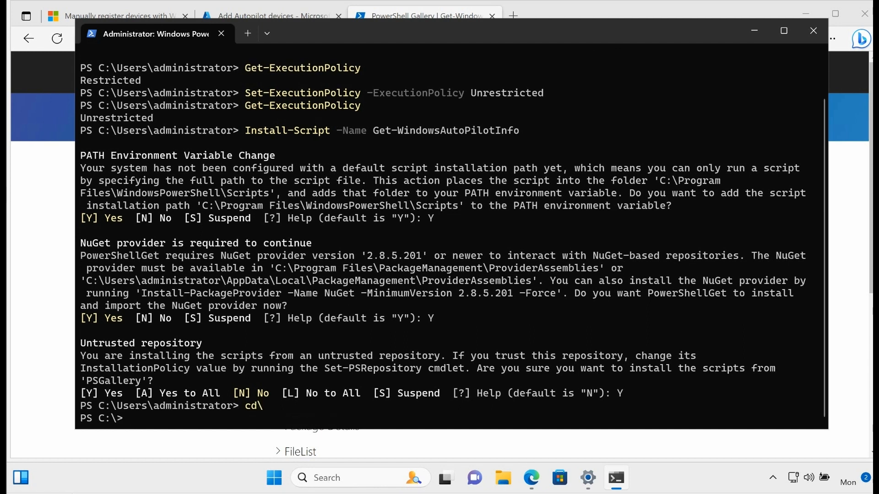
Step: Create the folder ID at the root of C: with mkdir ID
type("mkdir")
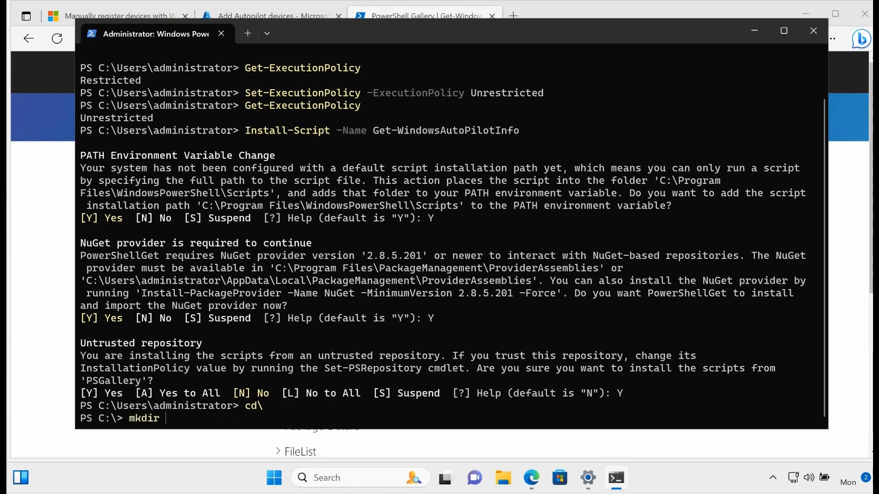
type("ID")
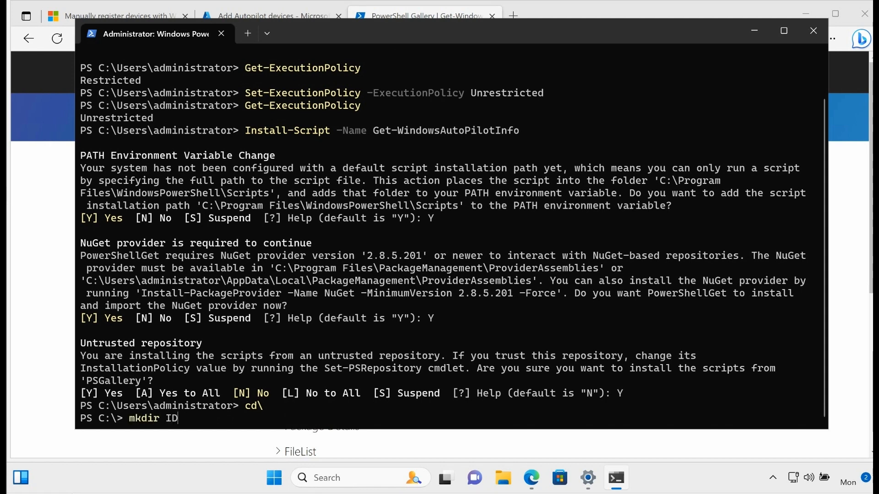
key("Return")
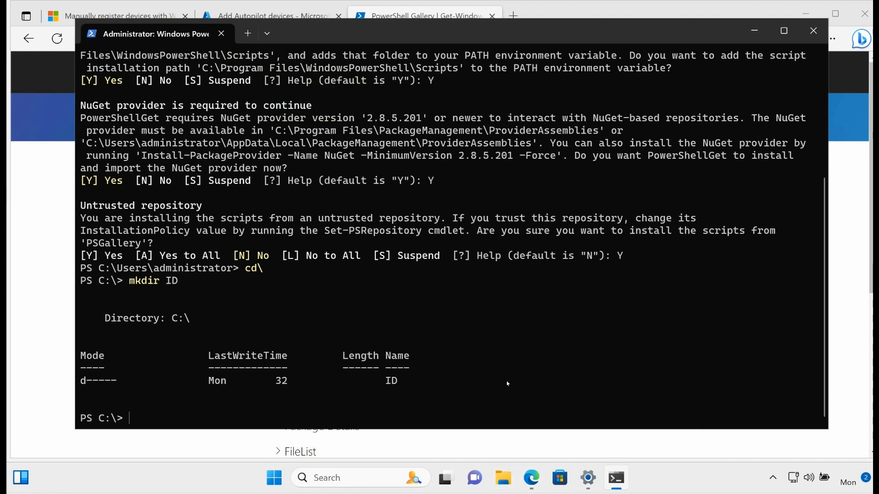
mouse_move(489, 252)
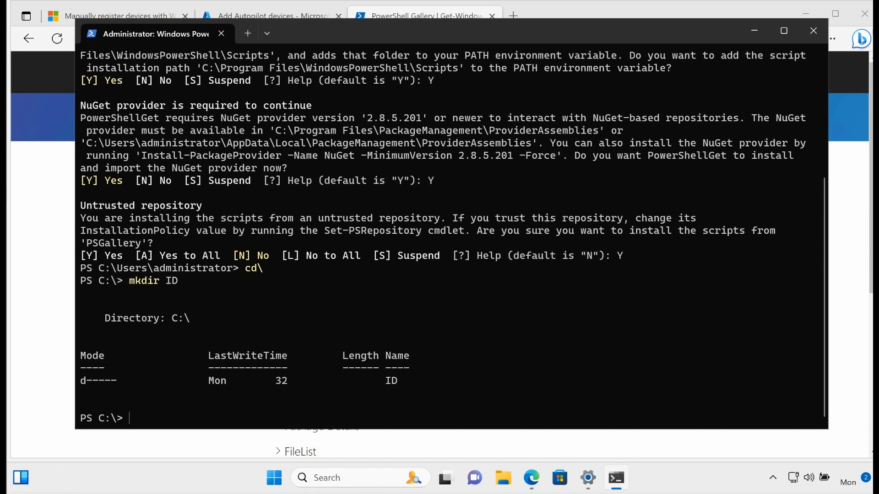
Step: Start a Get-WindowsAutoPilotInfo command, trying -Name and -ComputerName PC1,PC2,PC3,PC4 then removing them
type("get-windo")
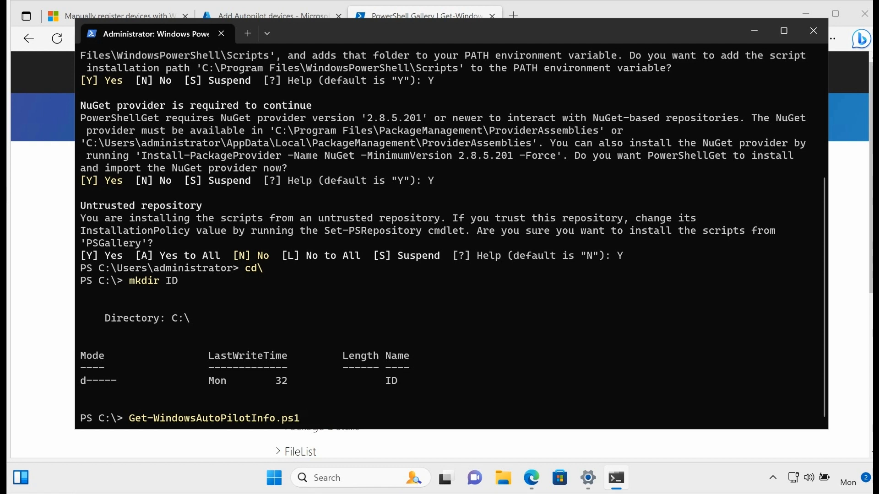
type("-Name")
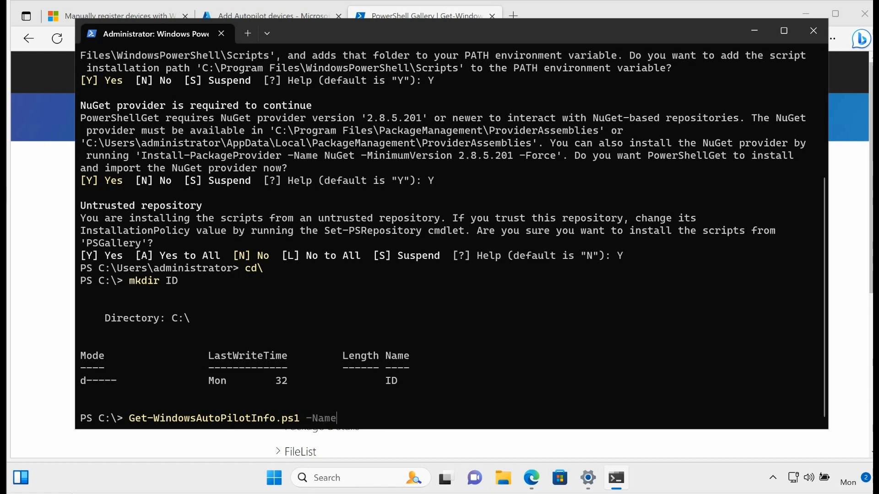
key("backspace")
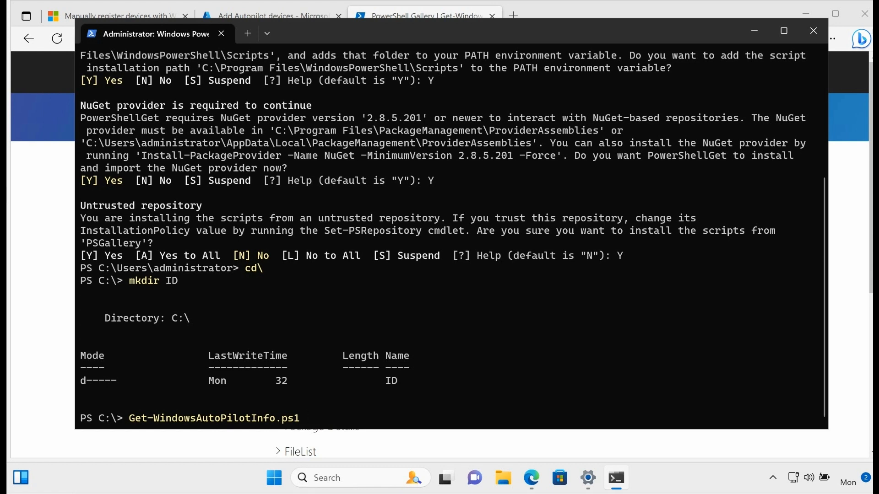
type("-ComputerName")
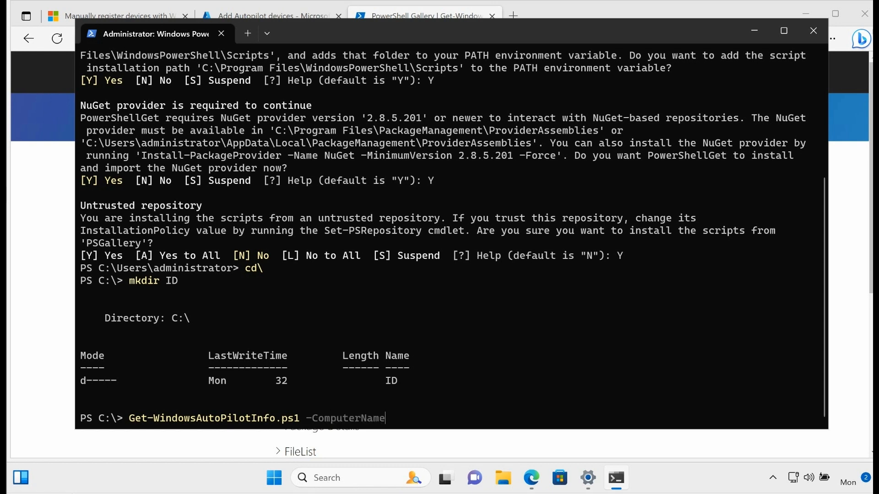
type("PC1")
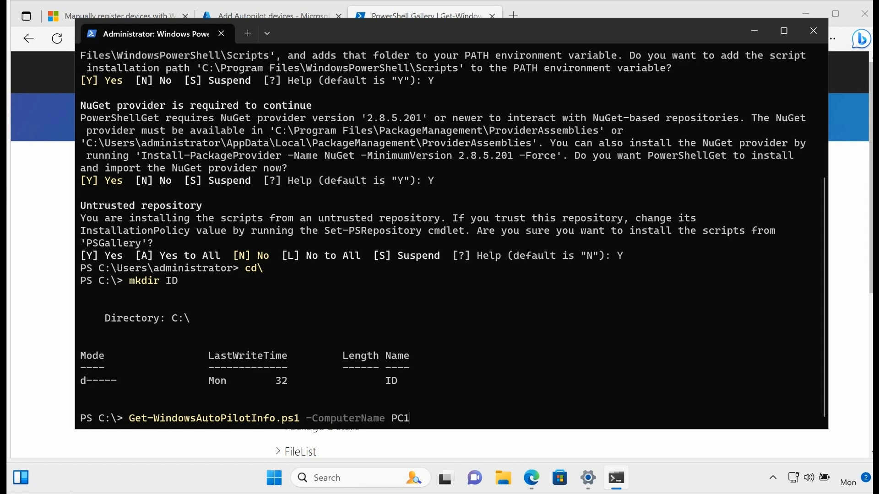
type(",PC,2P")
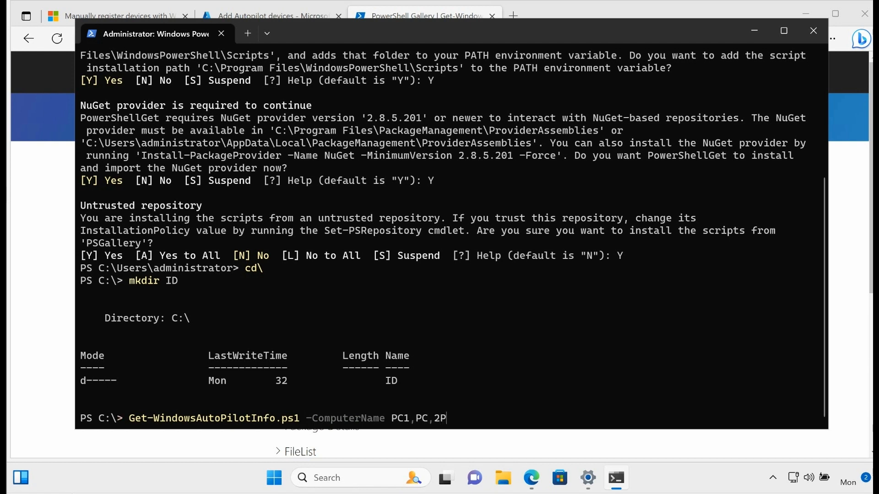
type("PC2,PC")
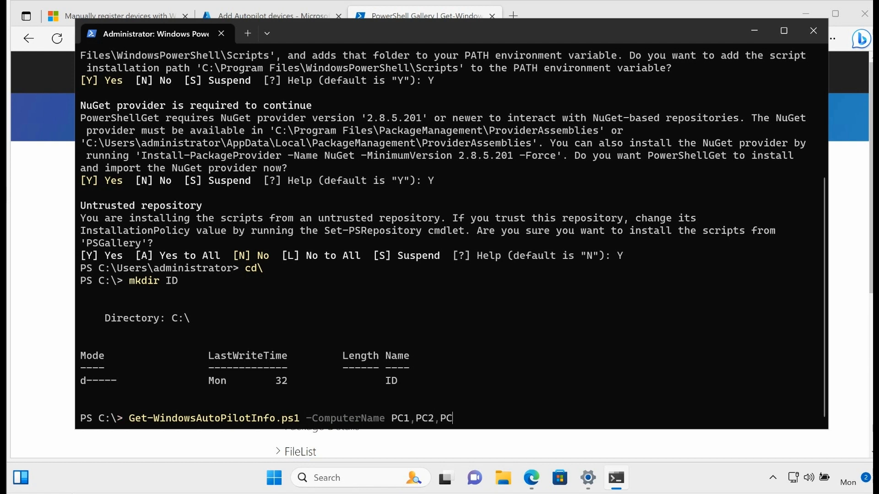
type("3,PC4,")
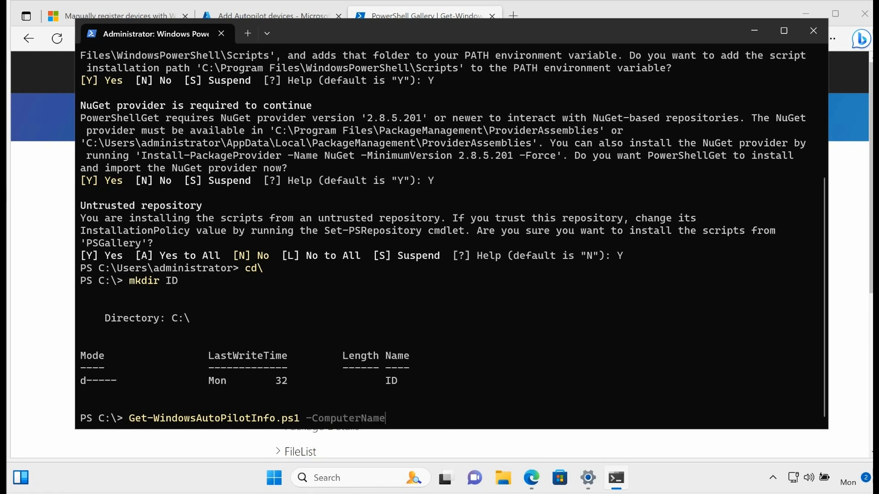
key("BackSpace")
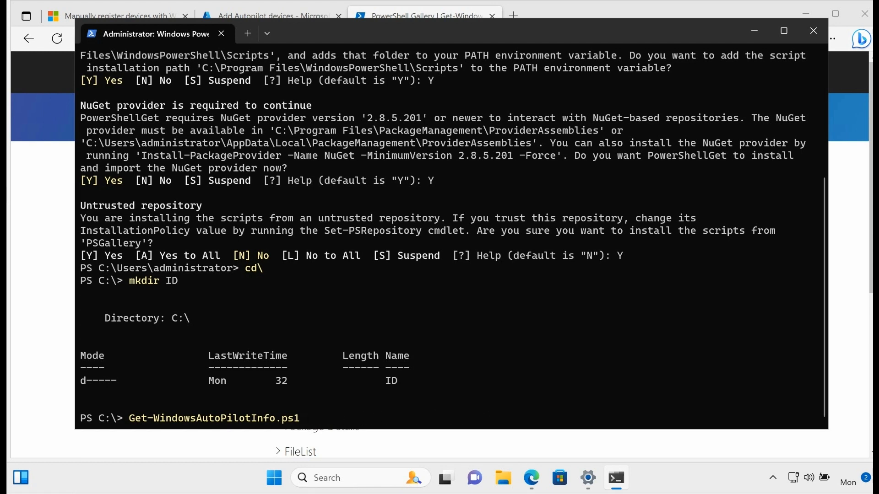
Step: Finish the command with -OutputFile c:\id\deviceid.csv to export the hardware hash
type("-GroupTag")
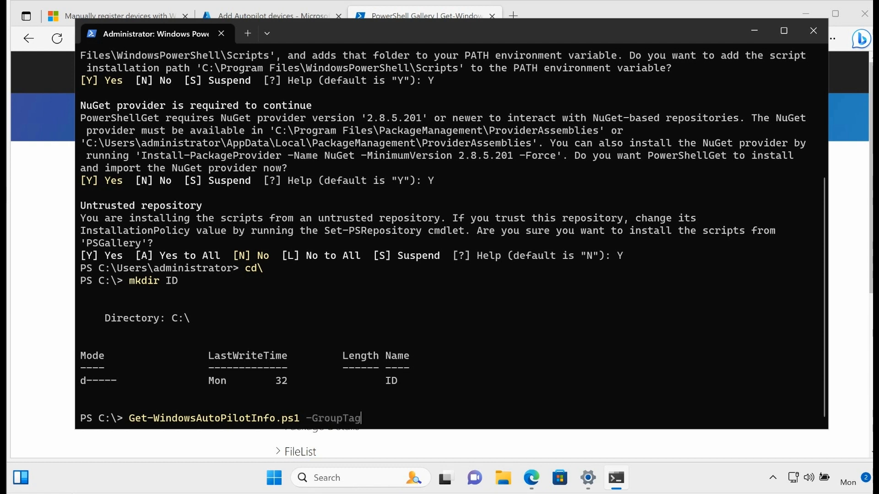
type("-OutputFile")
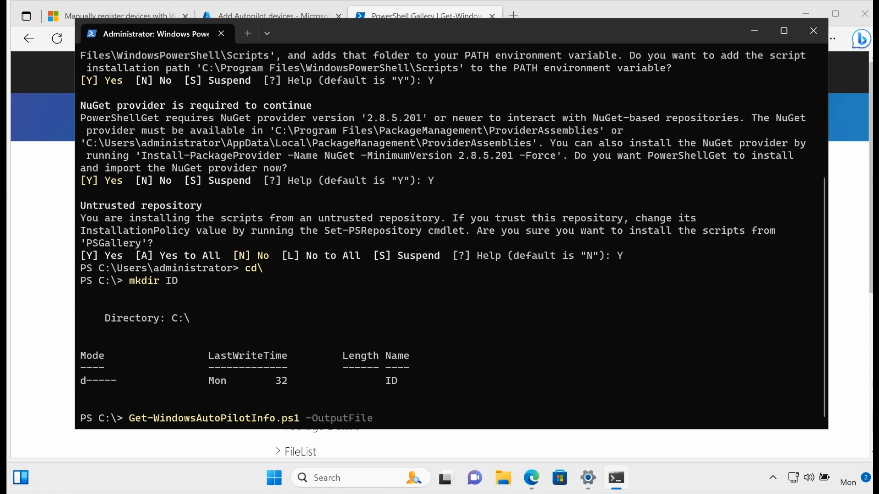
type("c:\\")
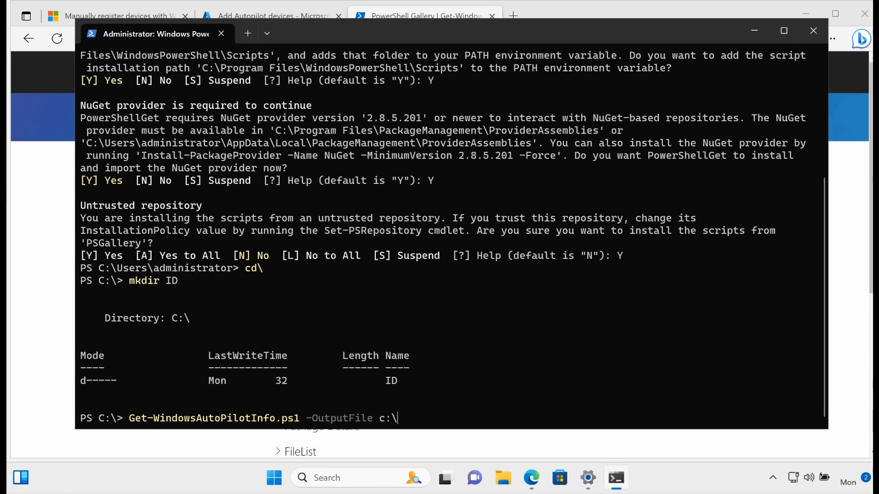
type("id\\device")
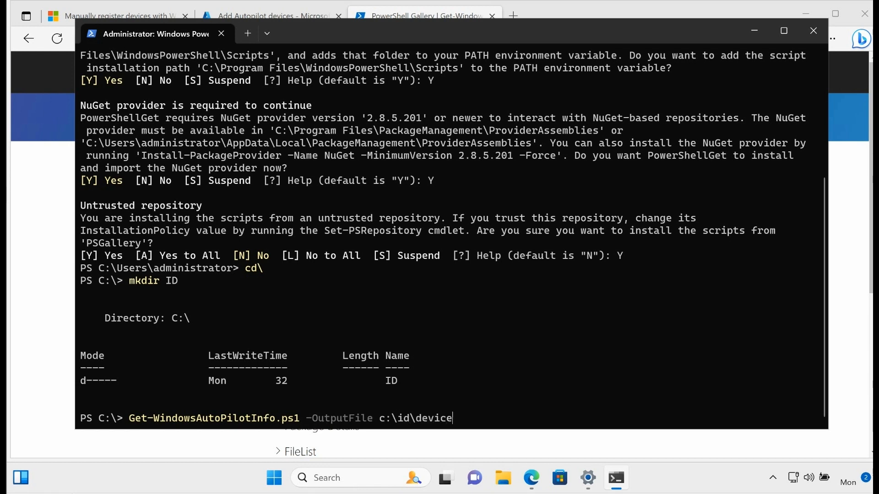
type("id.csv")
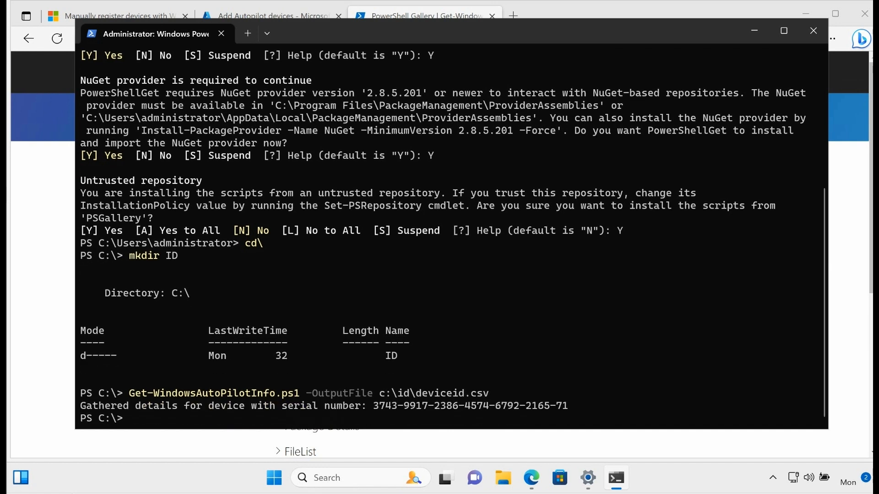
mouse_move(460, 262)
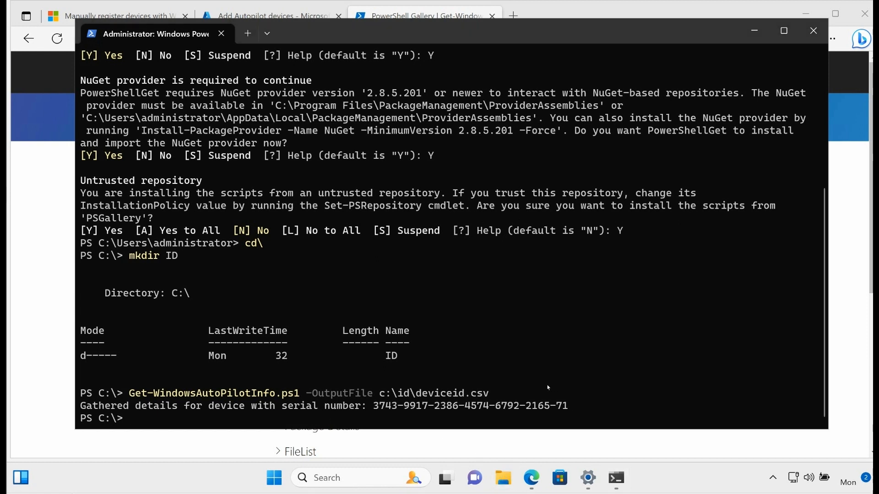
Step: In File Explorer browse to C:\ID and open deviceid.csv to view the serial number and hardware hash
left_click(502, 478)
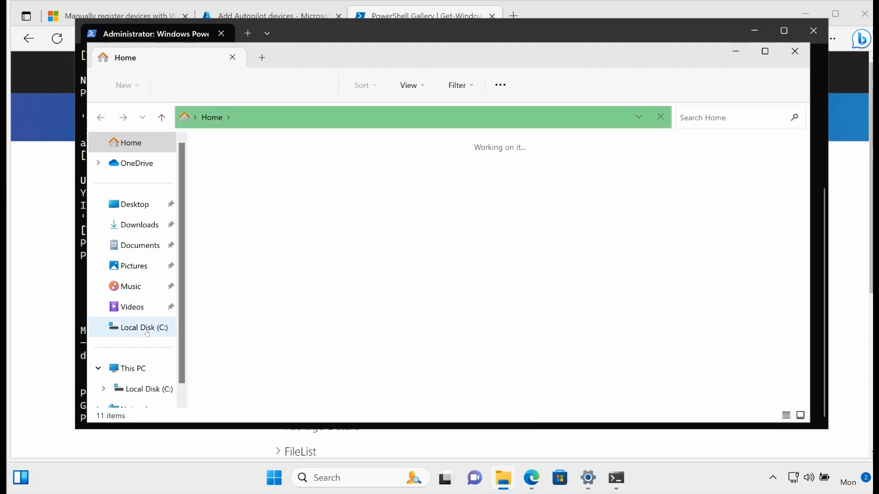
left_click(148, 328)
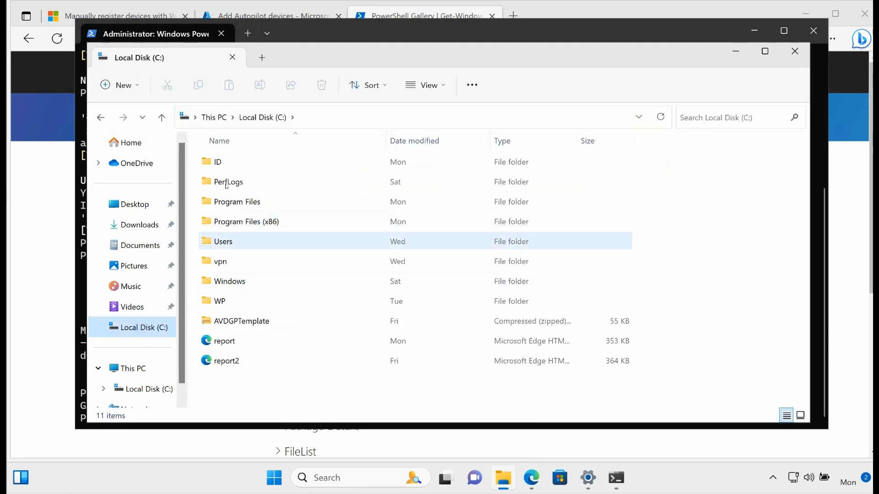
double_click(217, 162)
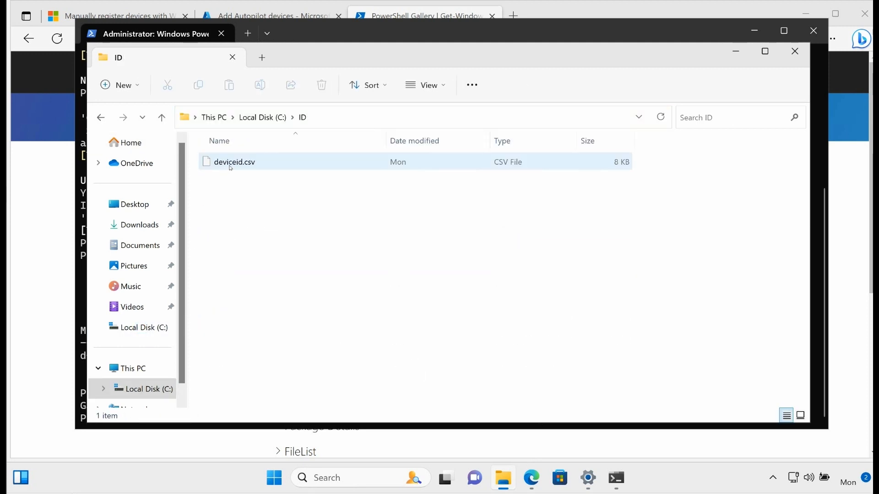
mouse_move(232, 162)
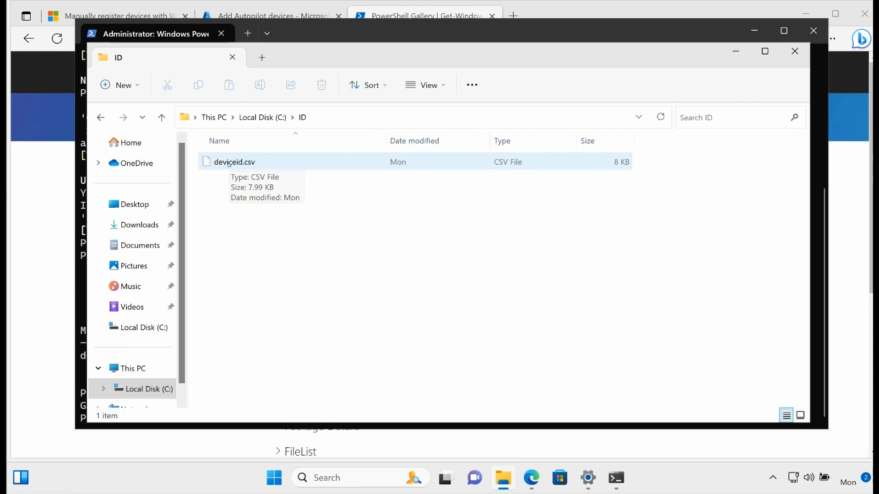
right_click(233, 162)
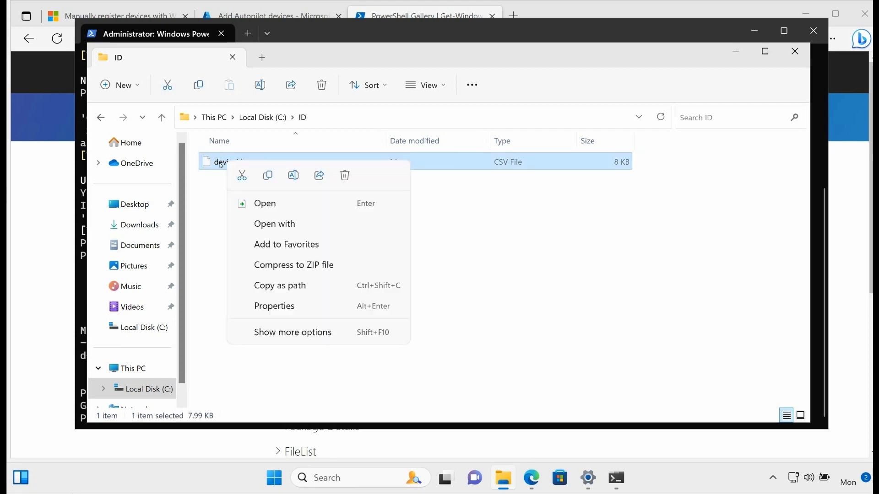
mouse_move(274, 224)
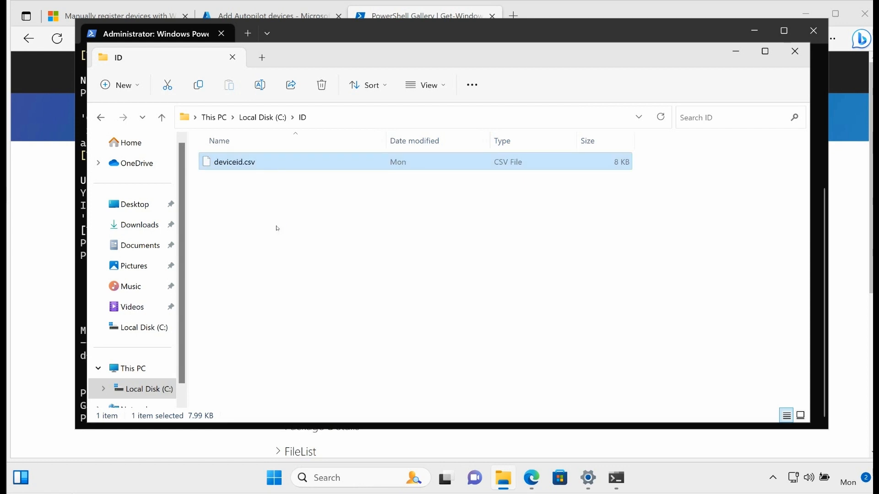
double_click(235, 162)
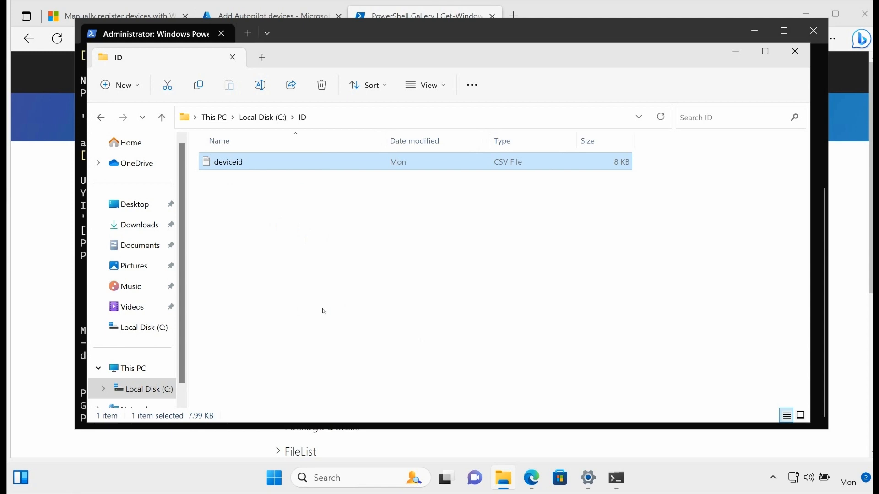
double_click(228, 161)
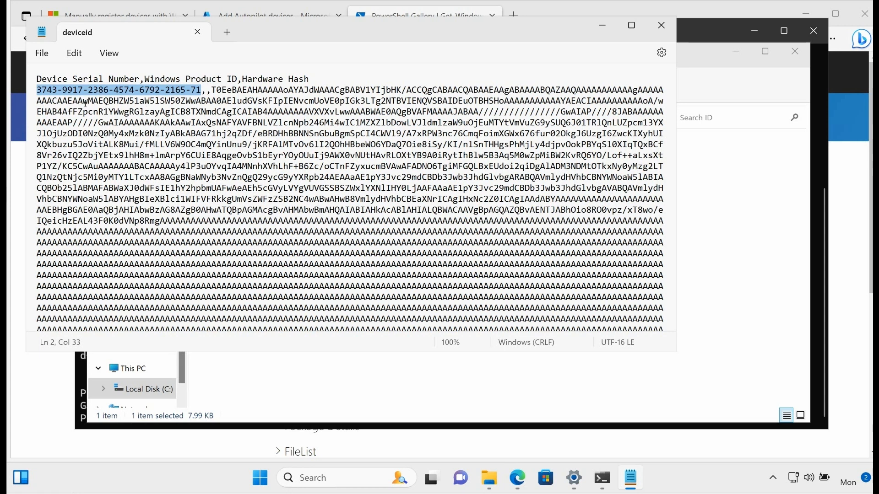
mouse_move(653, 39)
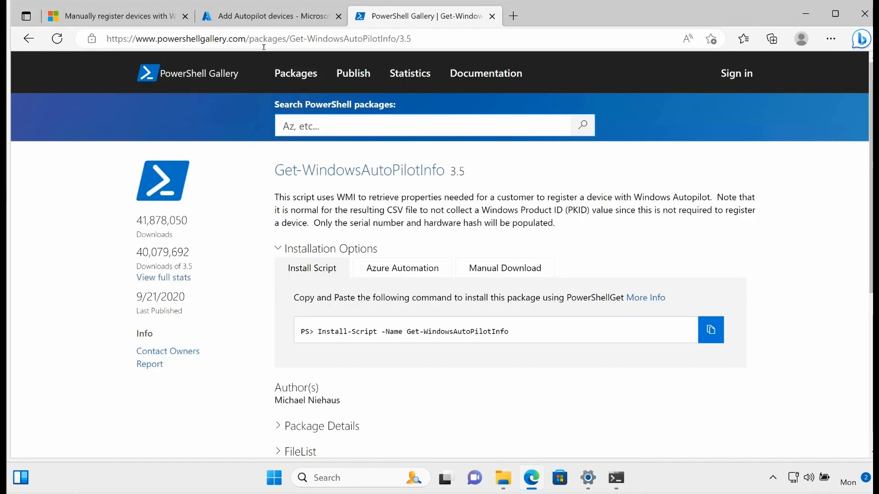
Step: Navigate Devices > Enroll devices > Windows Autopilot Devices to reach the empty device list
left_click(269, 15)
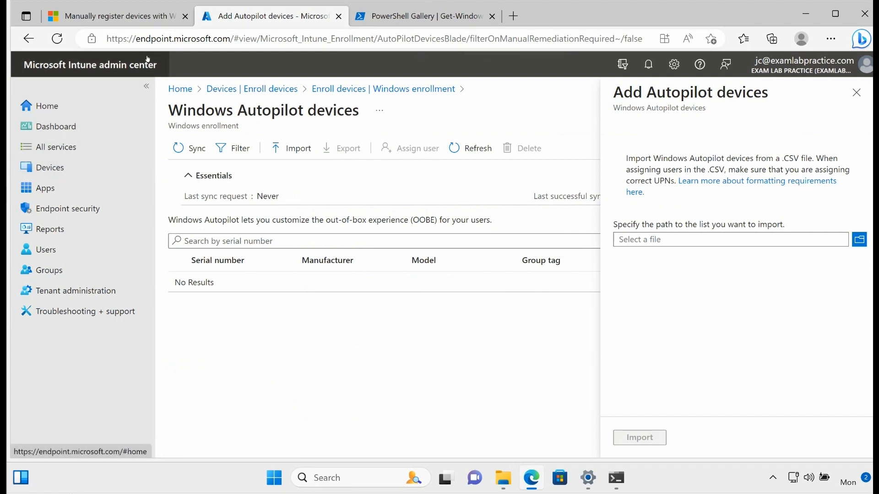
left_click(50, 167)
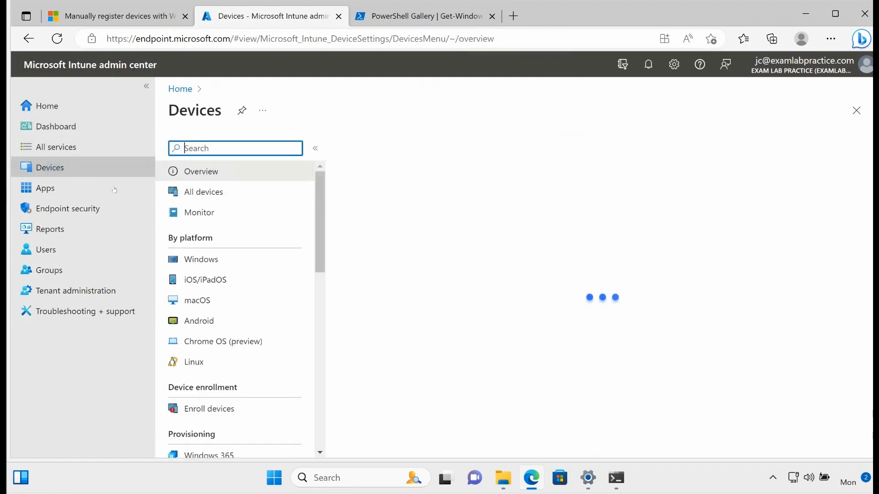
left_click(200, 171)
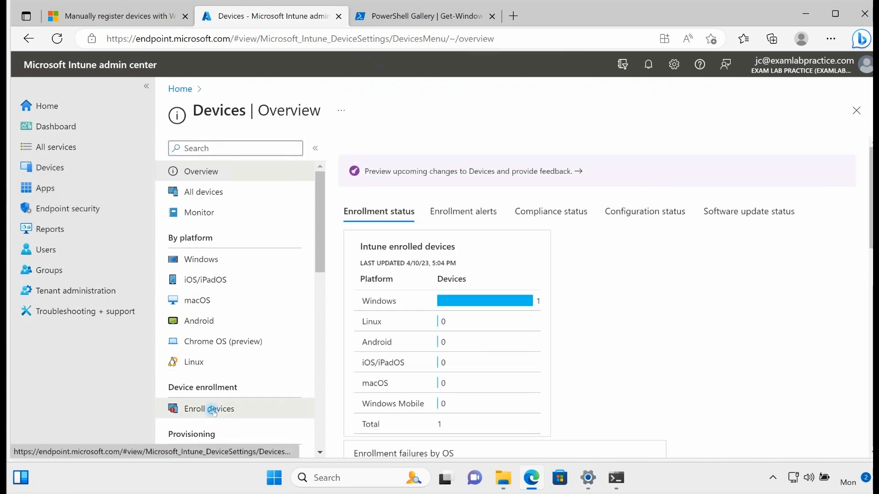
left_click(209, 408)
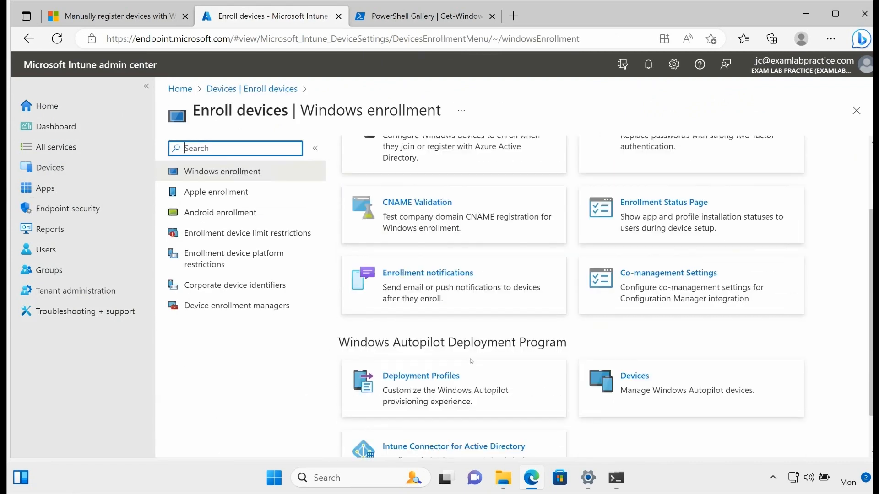
left_click(634, 375)
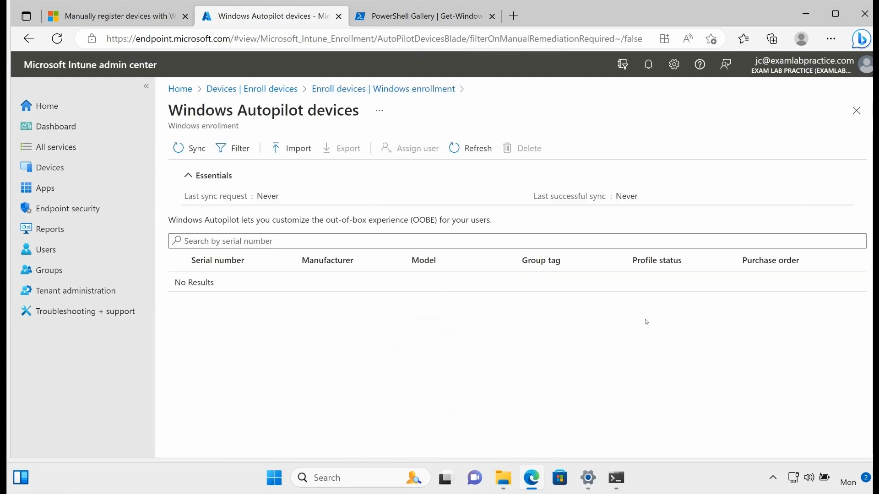
mouse_move(604, 334)
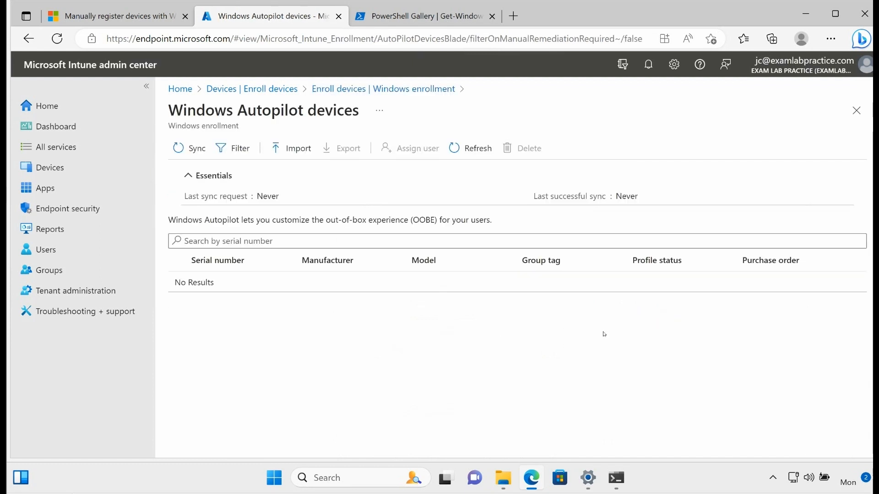
Step: Import C:\ID\deviceid.csv as an Autopilot device and dismiss the importing notification
left_click(297, 148)
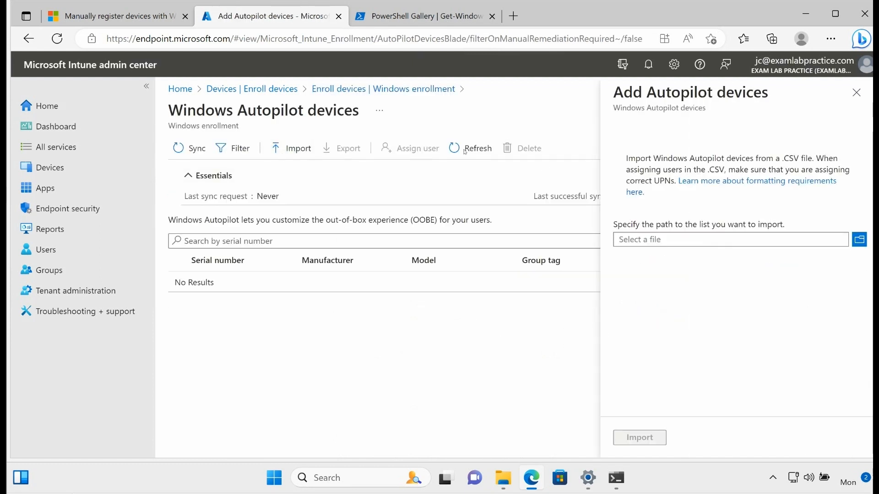
left_click(858, 239)
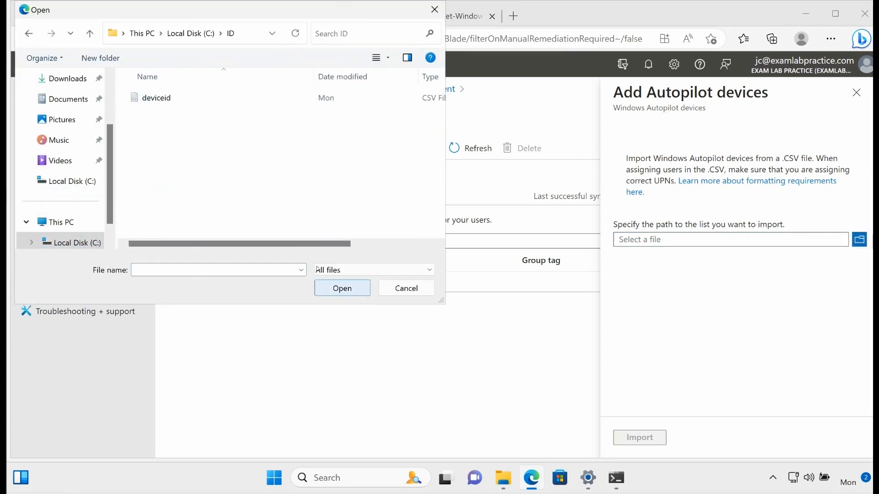
left_click(342, 288)
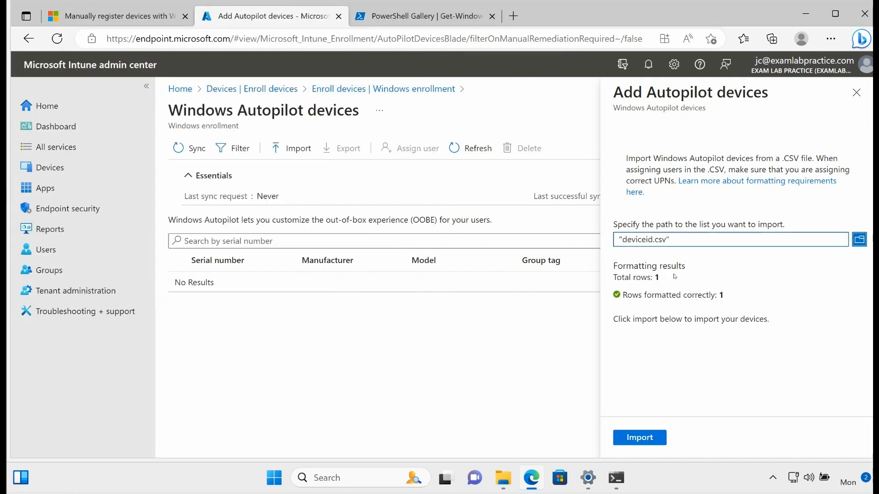
mouse_move(639, 437)
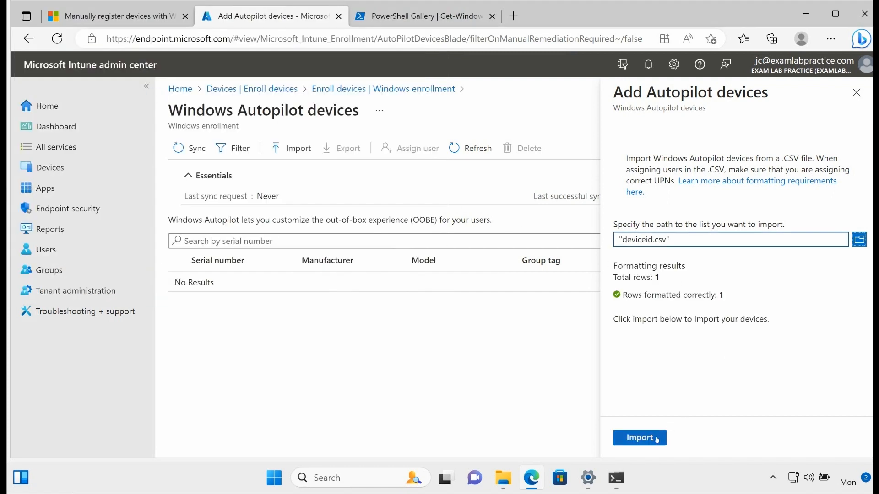
left_click(639, 437)
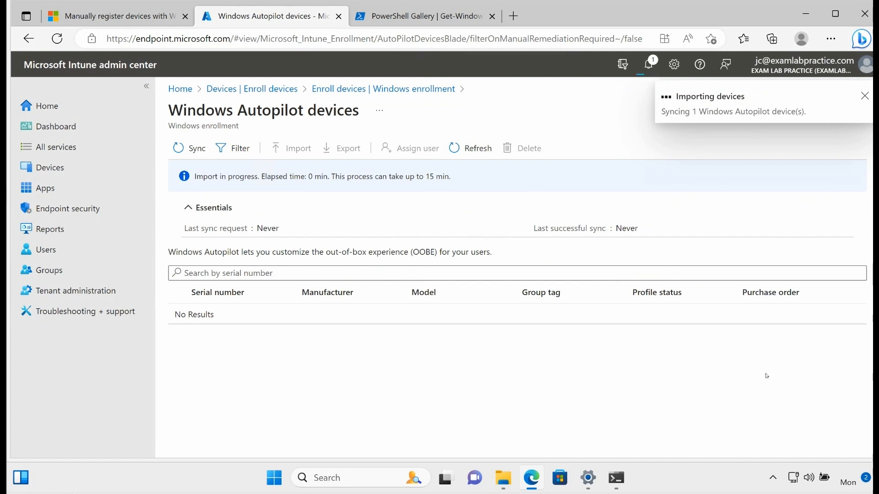
left_click(864, 96)
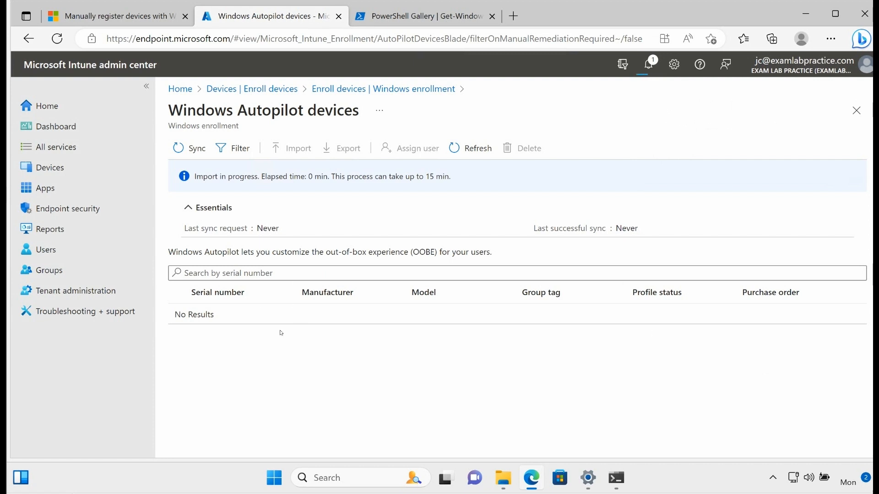
mouse_move(275, 322)
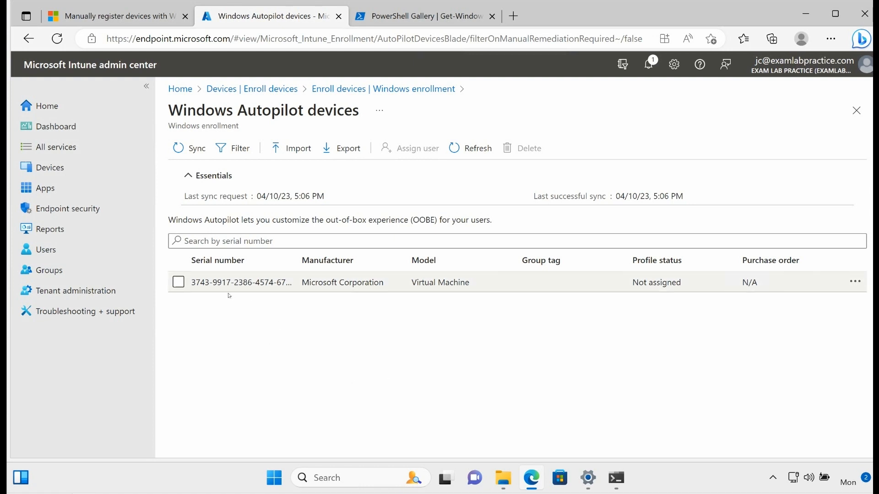
mouse_move(269, 286)
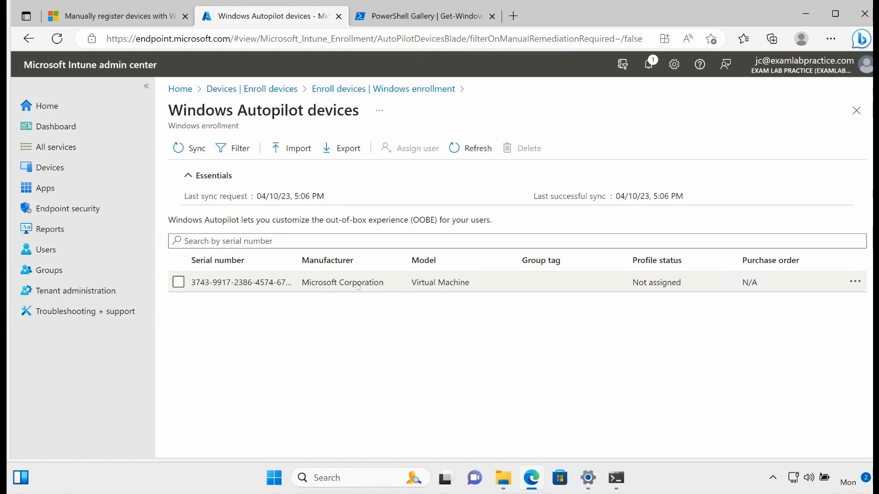
mouse_move(390, 288)
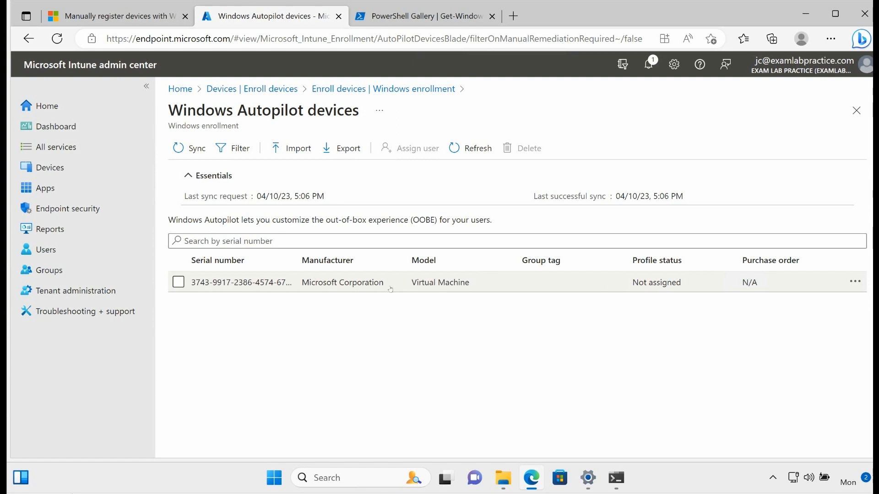
mouse_move(529, 307)
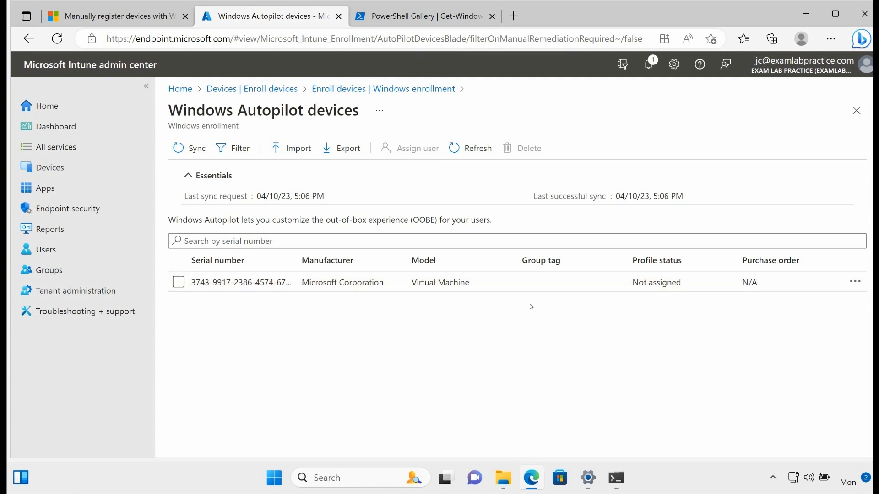
mouse_move(655, 286)
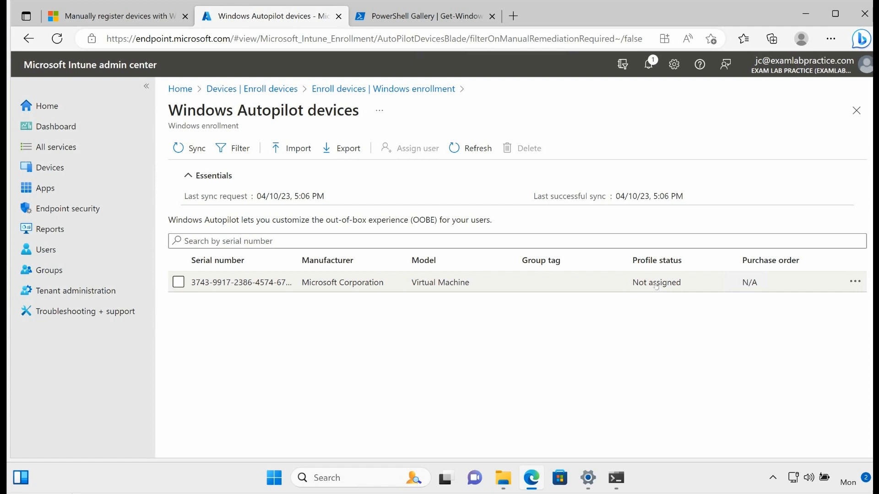
mouse_move(648, 308)
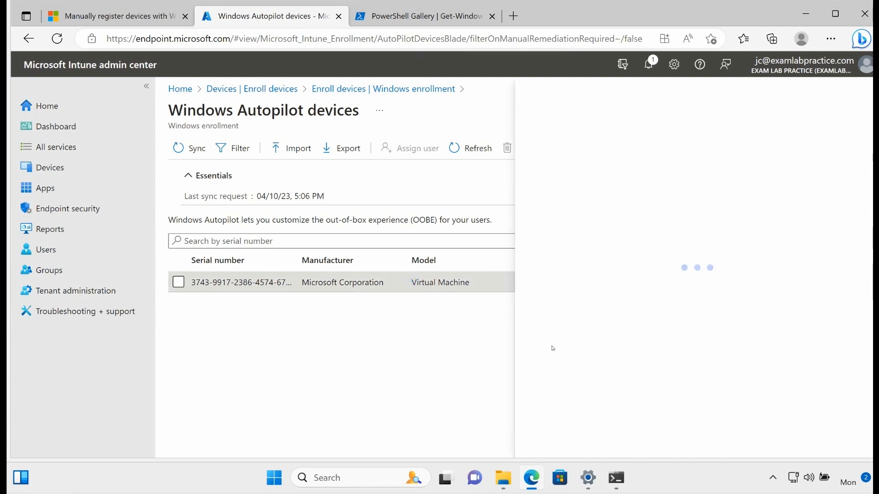
left_click(241, 281)
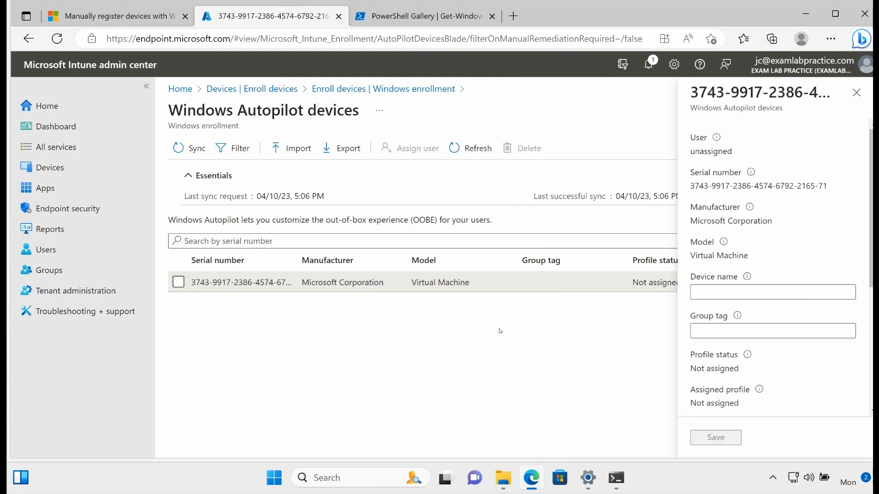
left_click(856, 92)
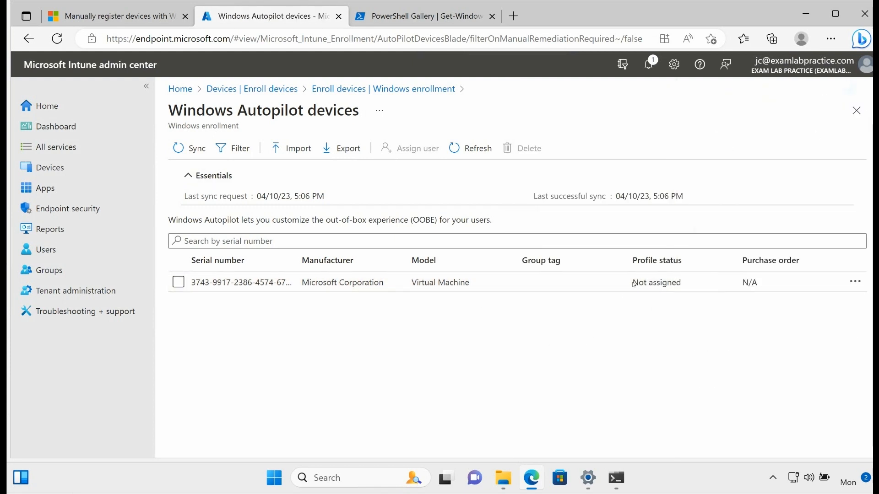
mouse_move(197, 309)
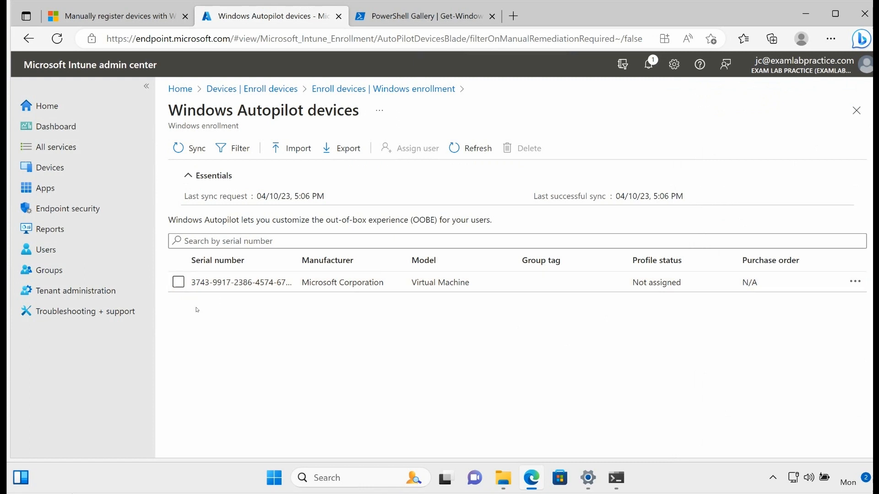
mouse_move(199, 382)
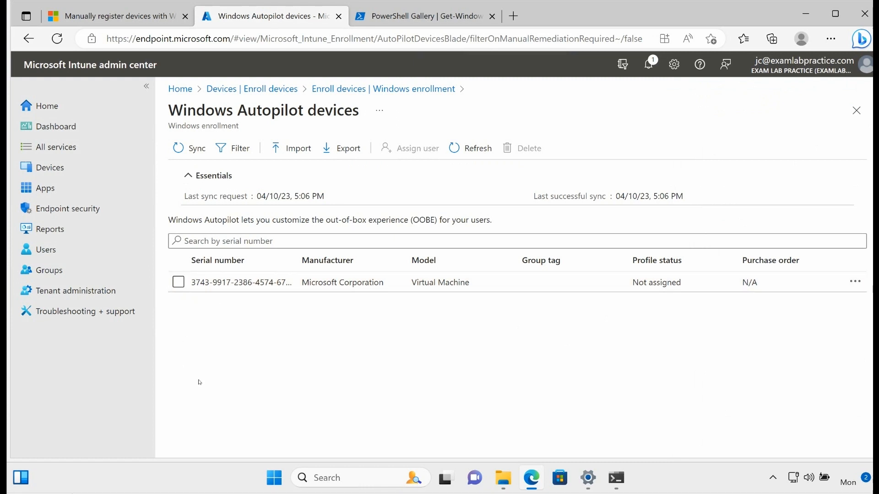
mouse_move(200, 295)
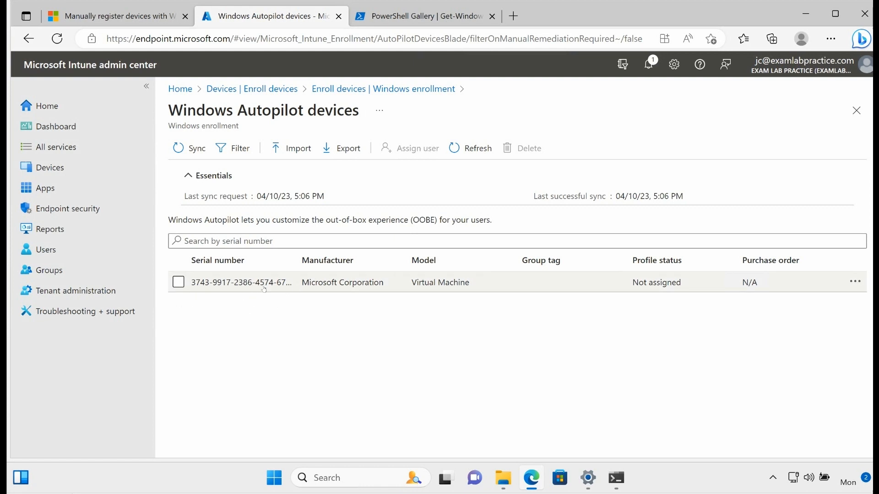
mouse_move(267, 312)
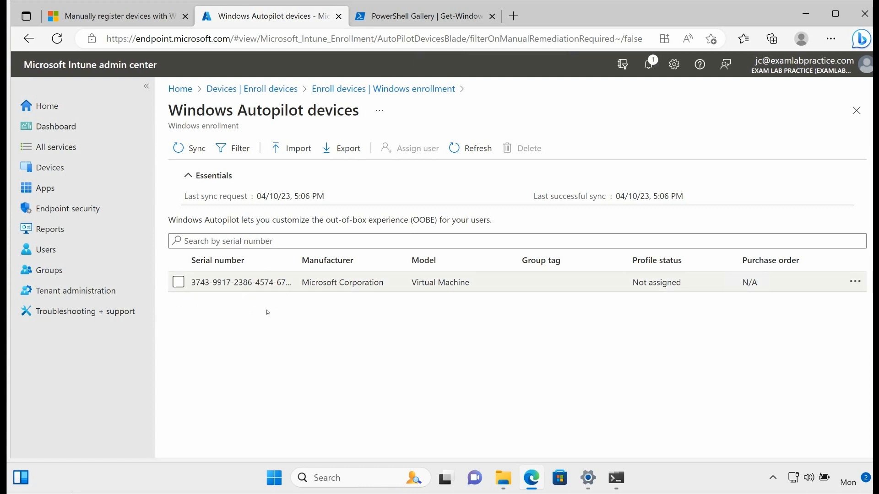
mouse_move(332, 285)
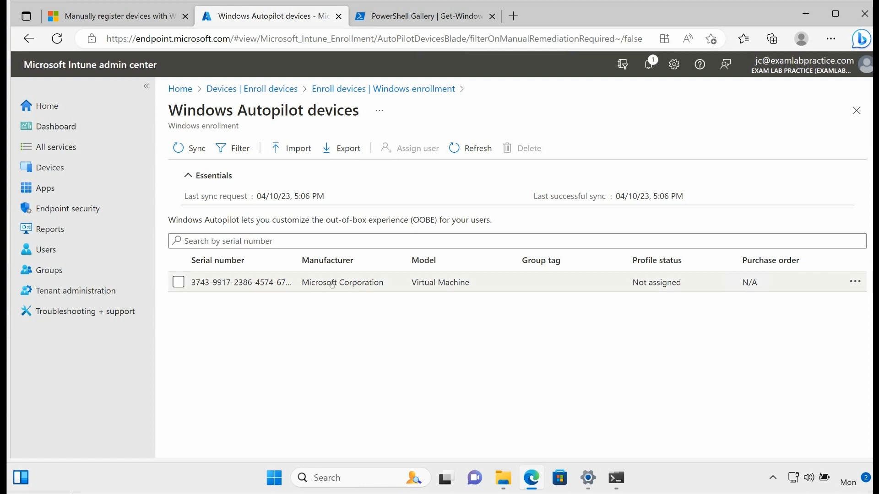